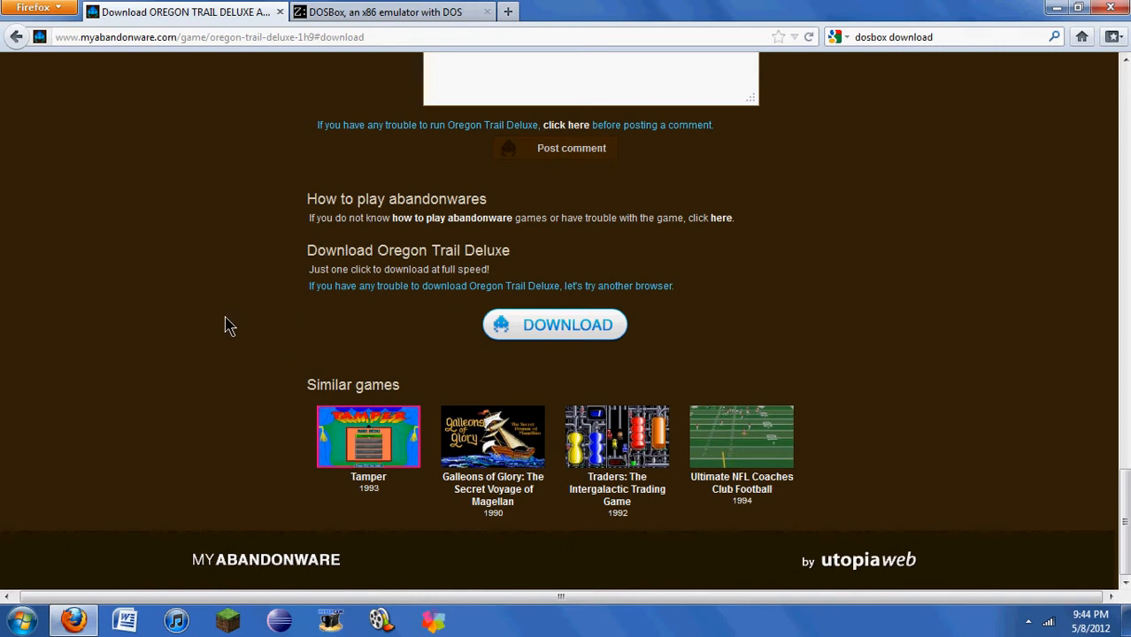
pyautogui.moveTo(226, 326)
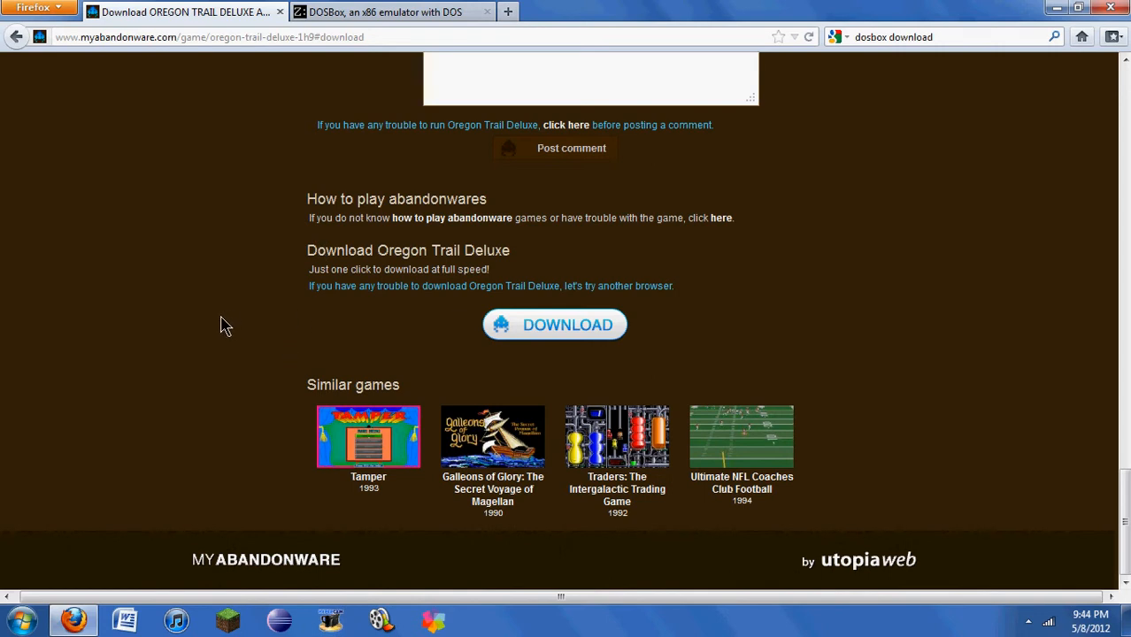
pyautogui.moveTo(205, 347)
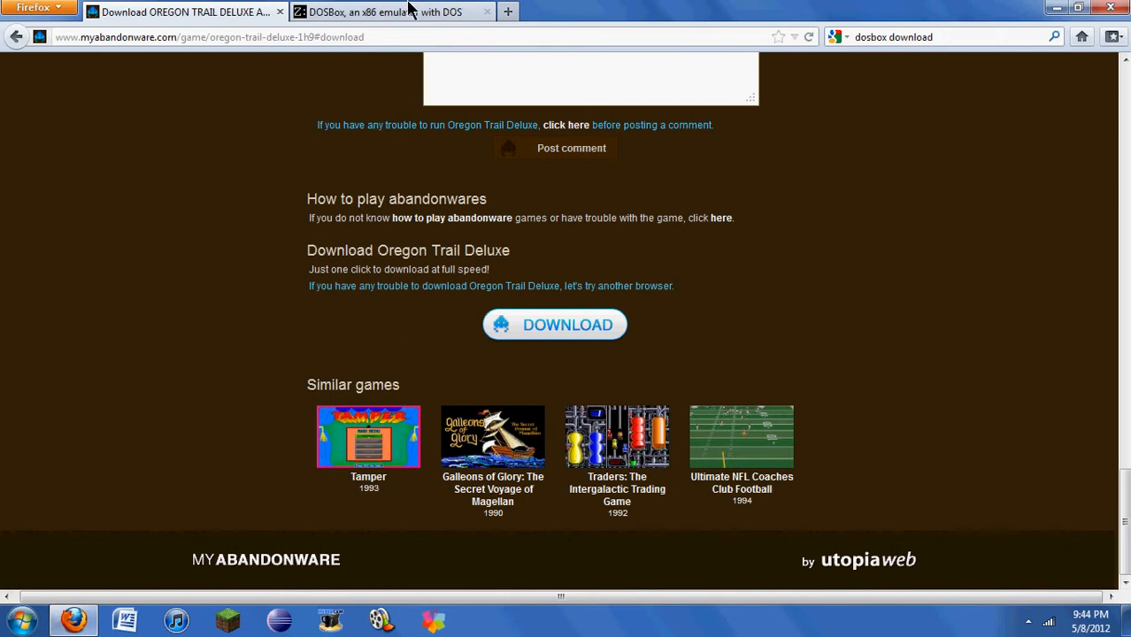
# - Switch to the DOSBox site and start the Download Now link for DOSBox 0.74
pyautogui.click(390, 11)
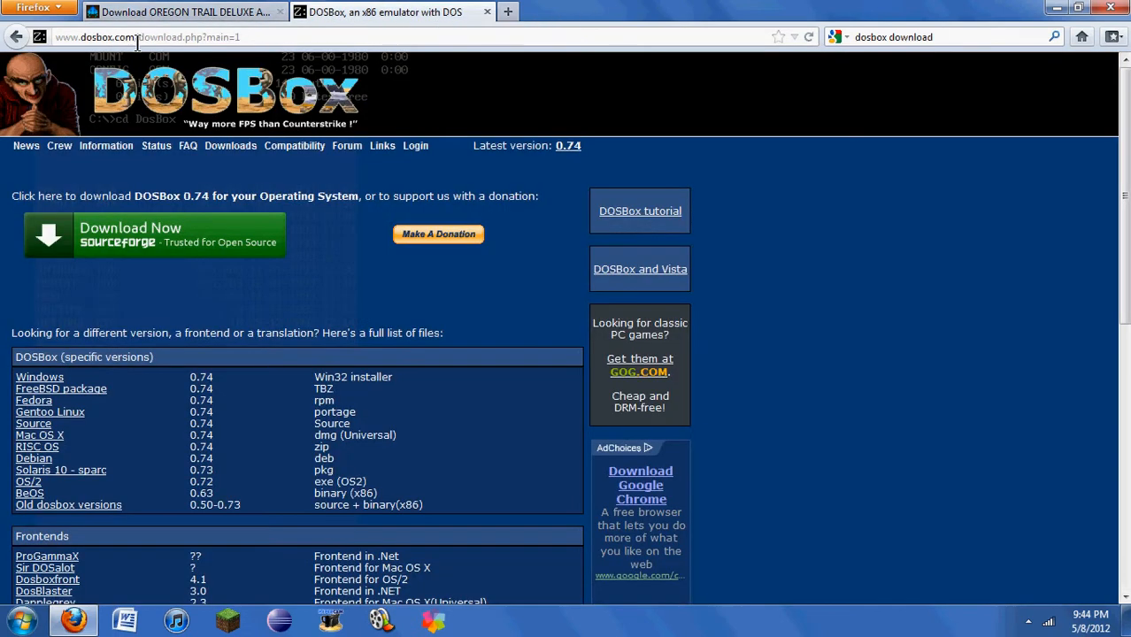
pyautogui.doubleClick(96, 35)
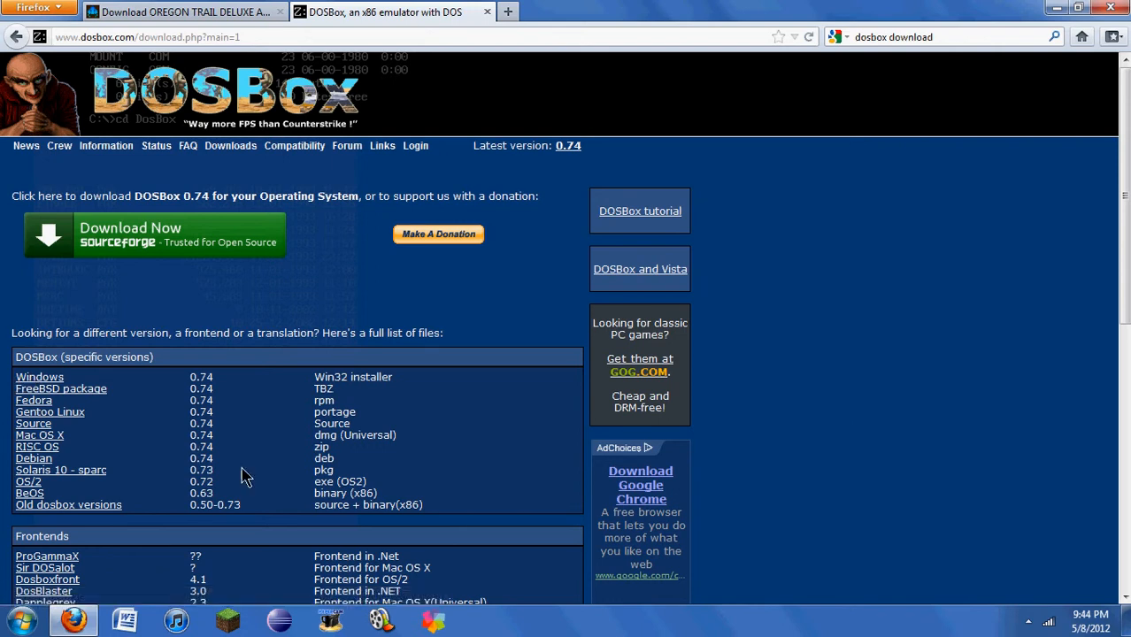
pyautogui.moveTo(3, 449)
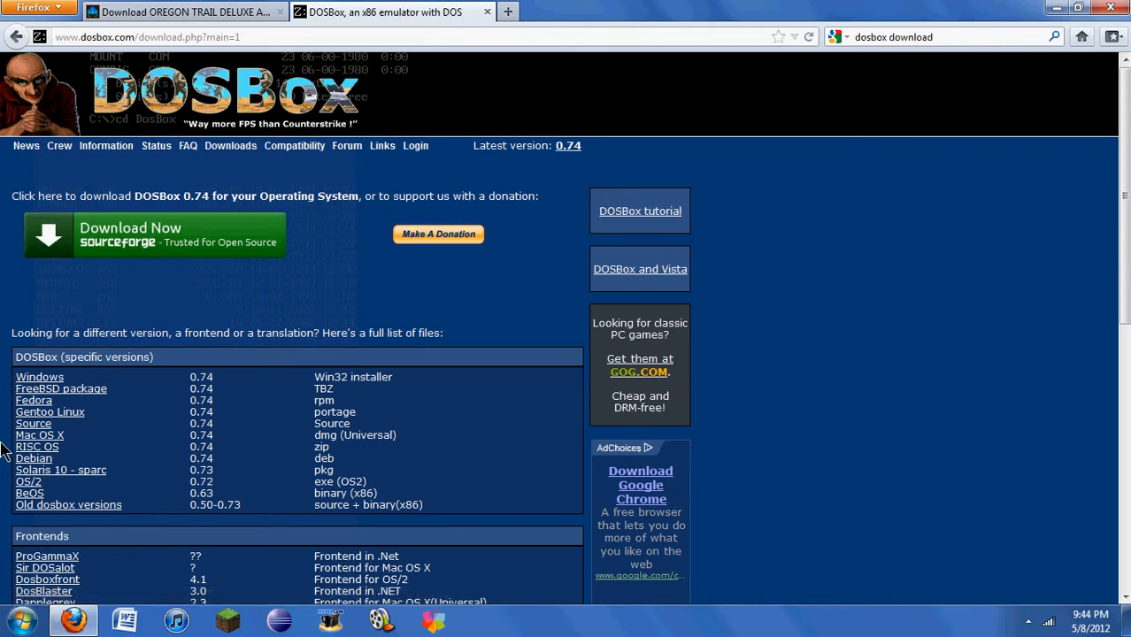
pyautogui.moveTo(309, 120)
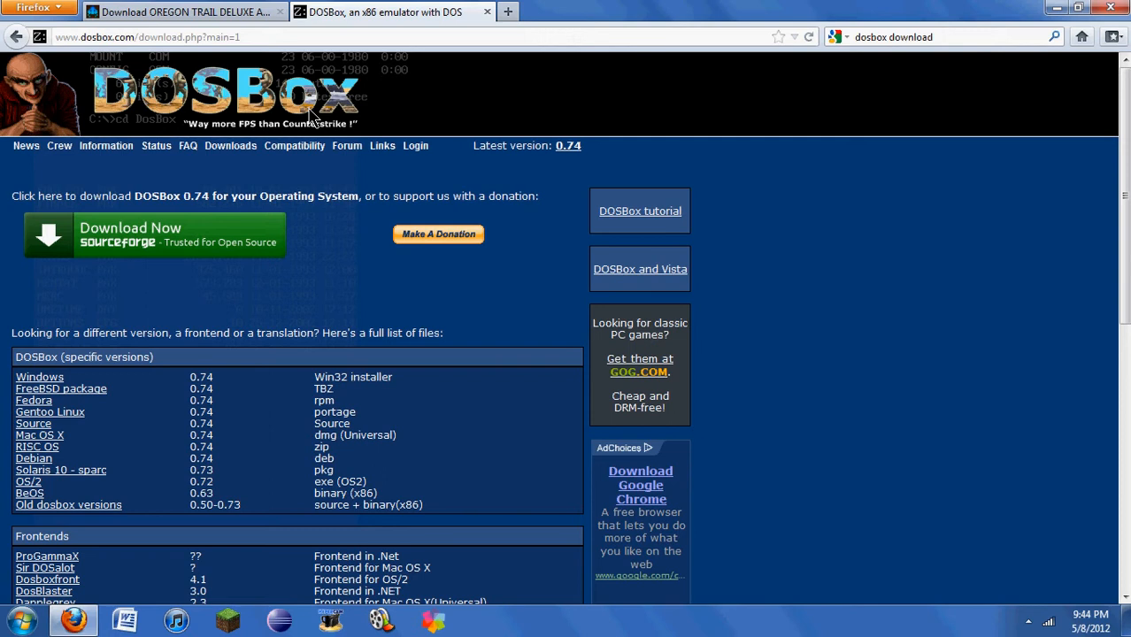
pyautogui.moveTo(267, 294)
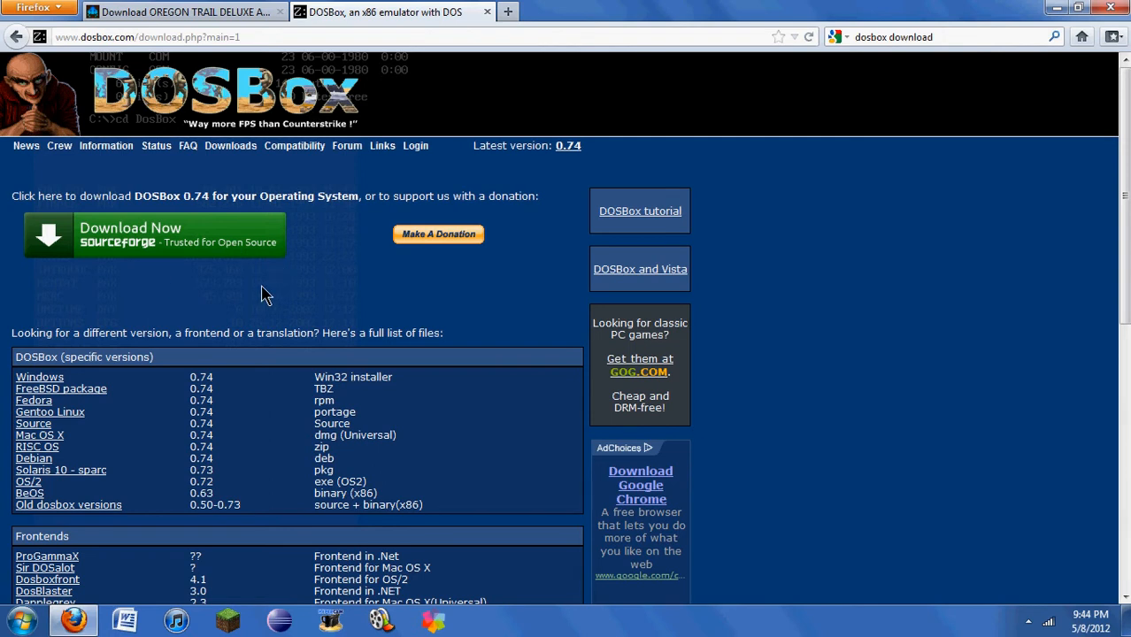
pyautogui.moveTo(186, 323)
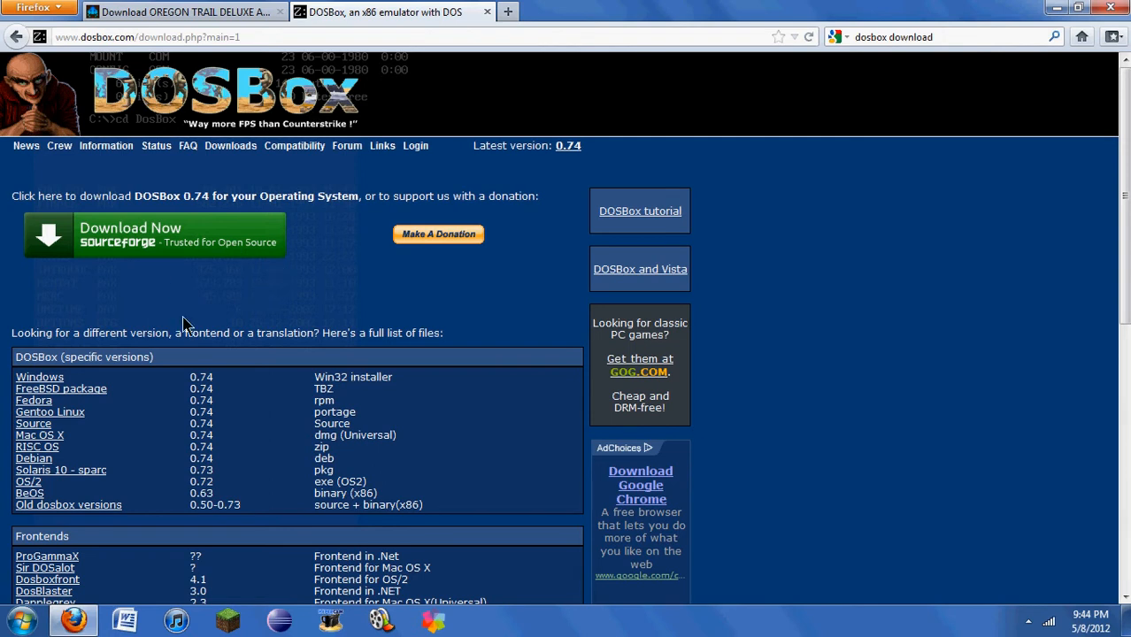
pyautogui.moveTo(79, 251)
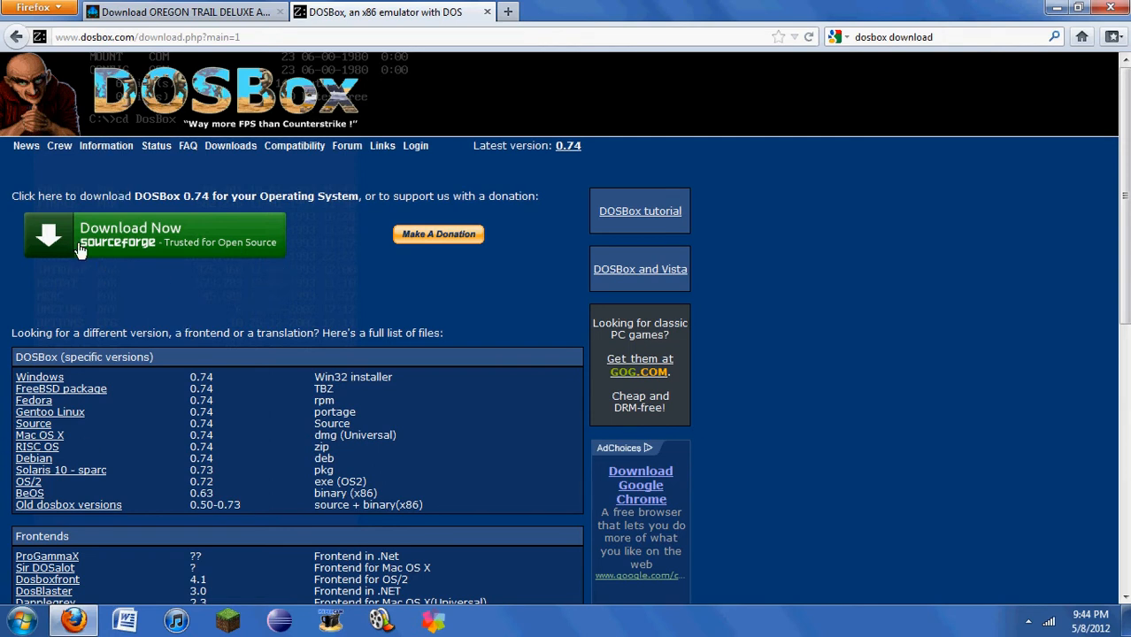
pyautogui.click(16, 619)
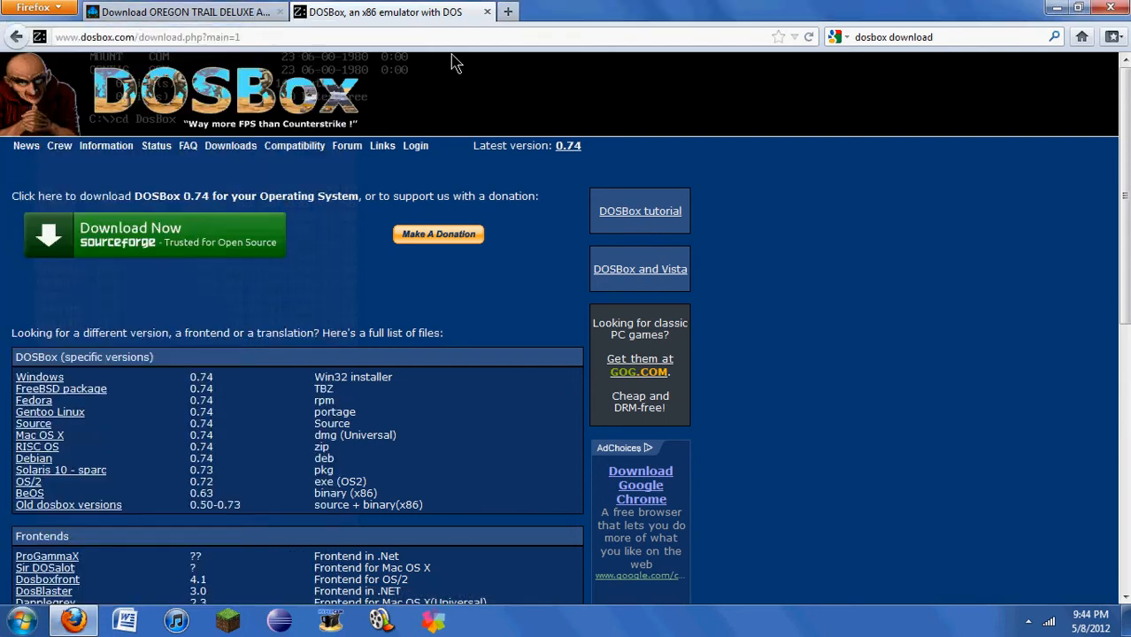
pyautogui.click(16, 619)
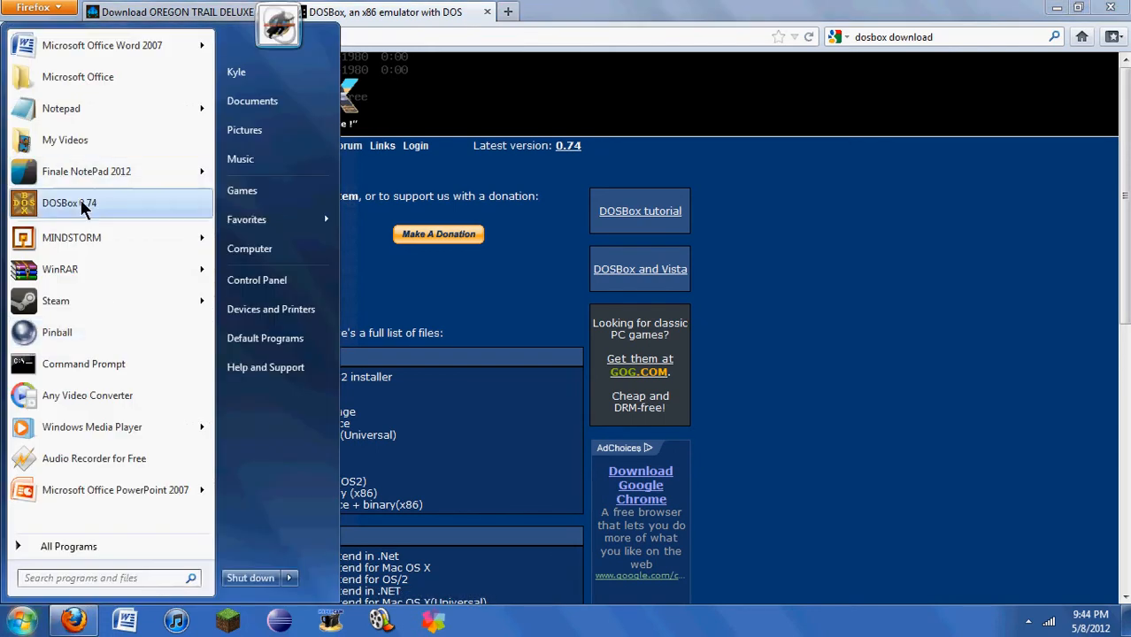
pyautogui.click(69, 201)
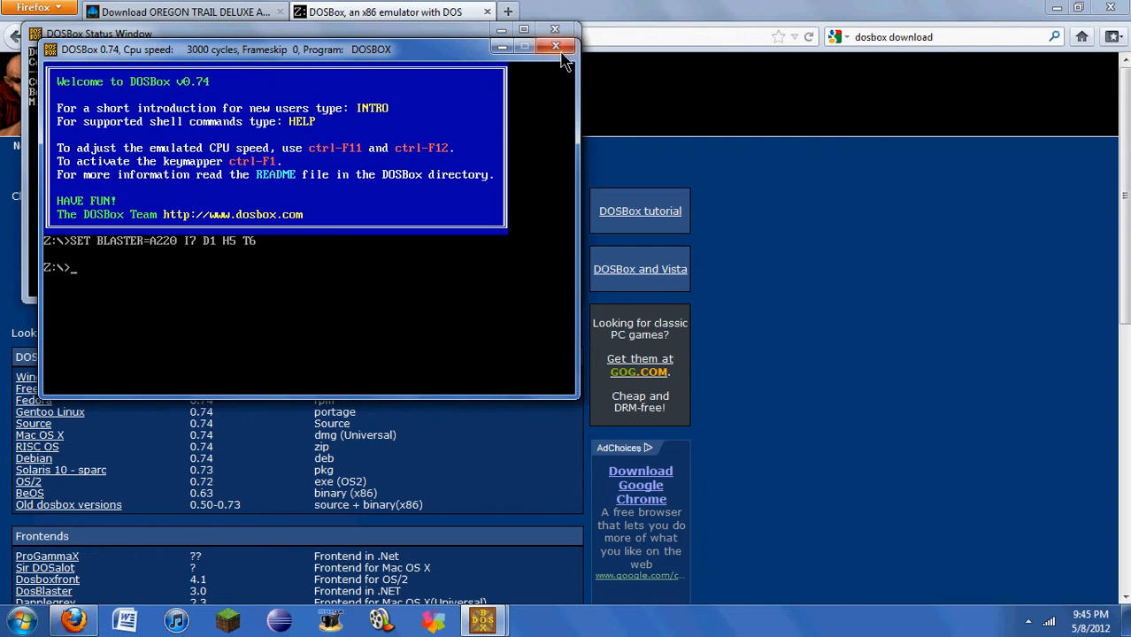
pyautogui.click(556, 50)
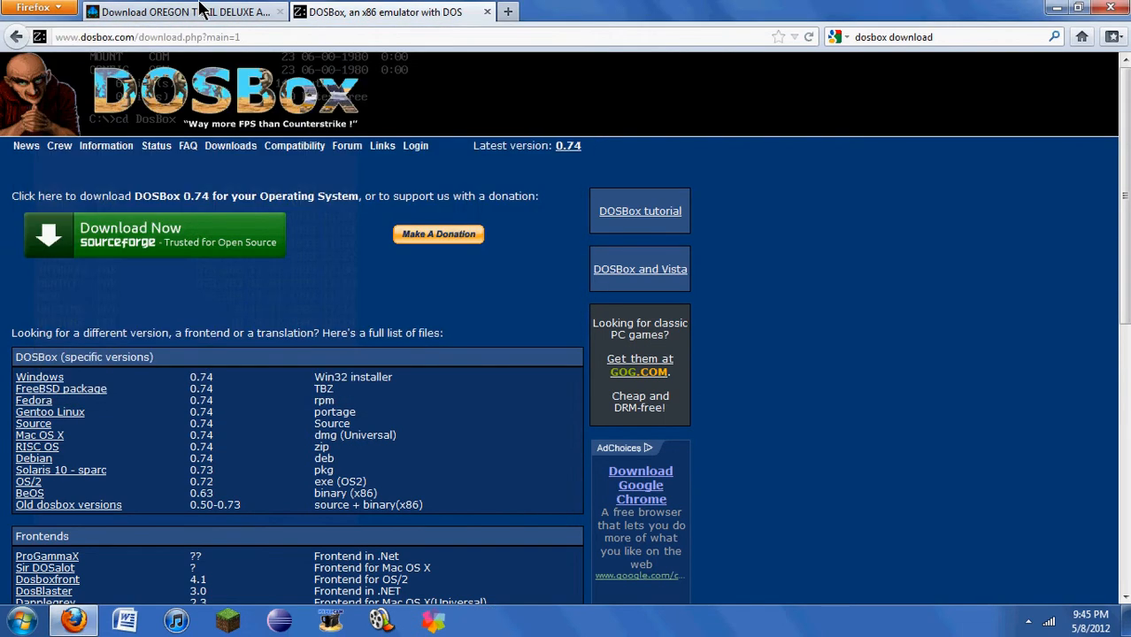
# - Return to the MyAbandonware tab and go to its home page
pyautogui.click(182, 11)
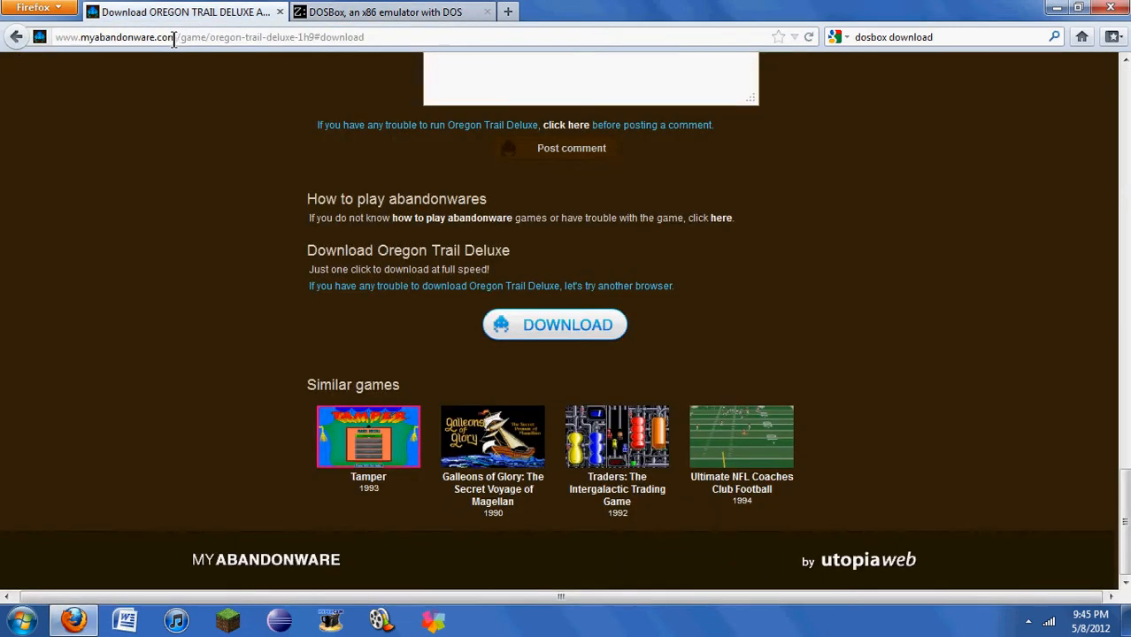
pyautogui.moveTo(157, 74)
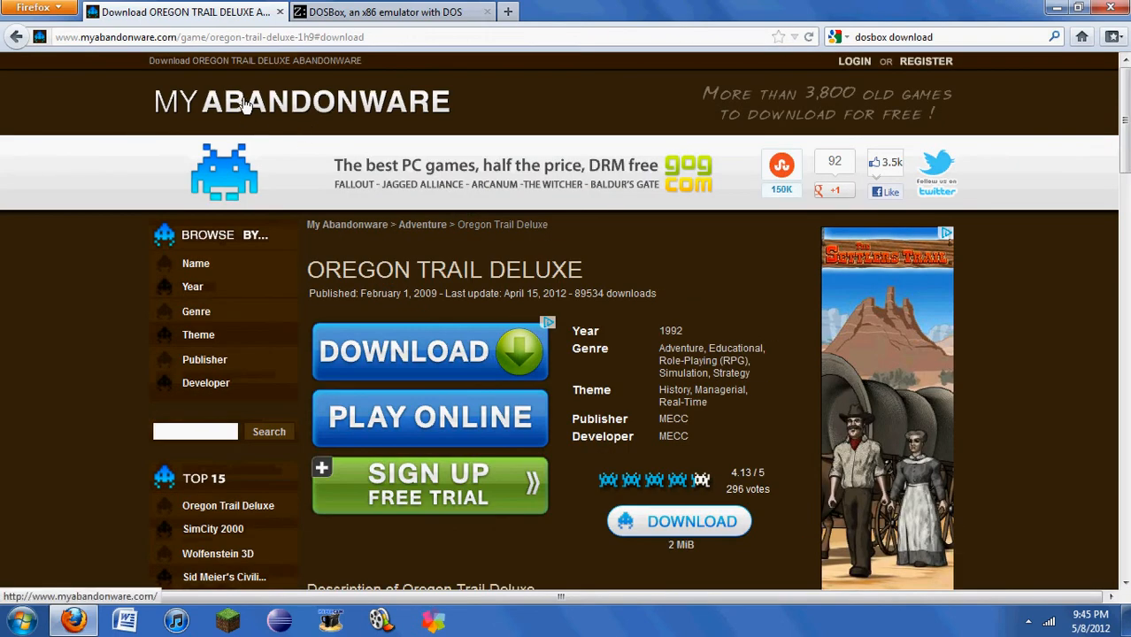
pyautogui.click(345, 223)
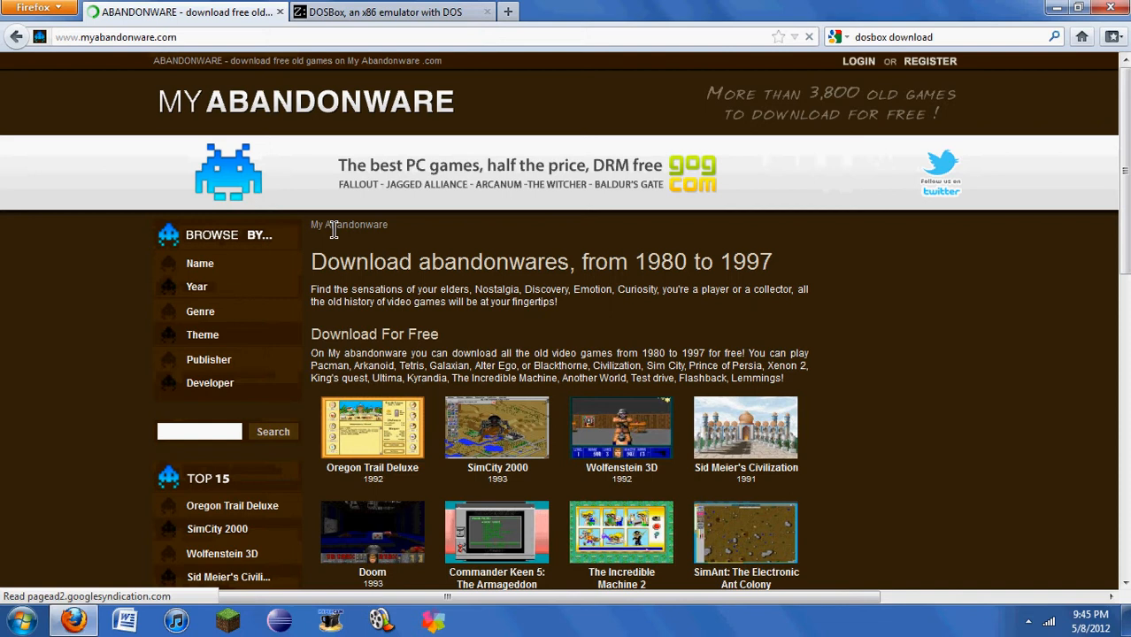
pyautogui.scroll(-3)
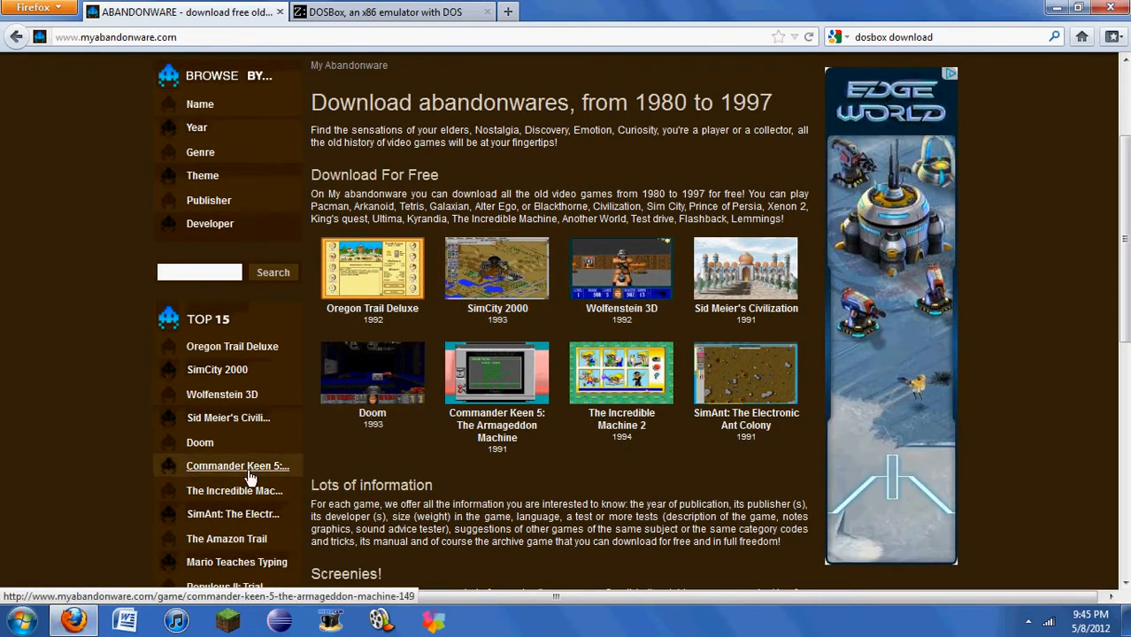
pyautogui.moveTo(372, 372)
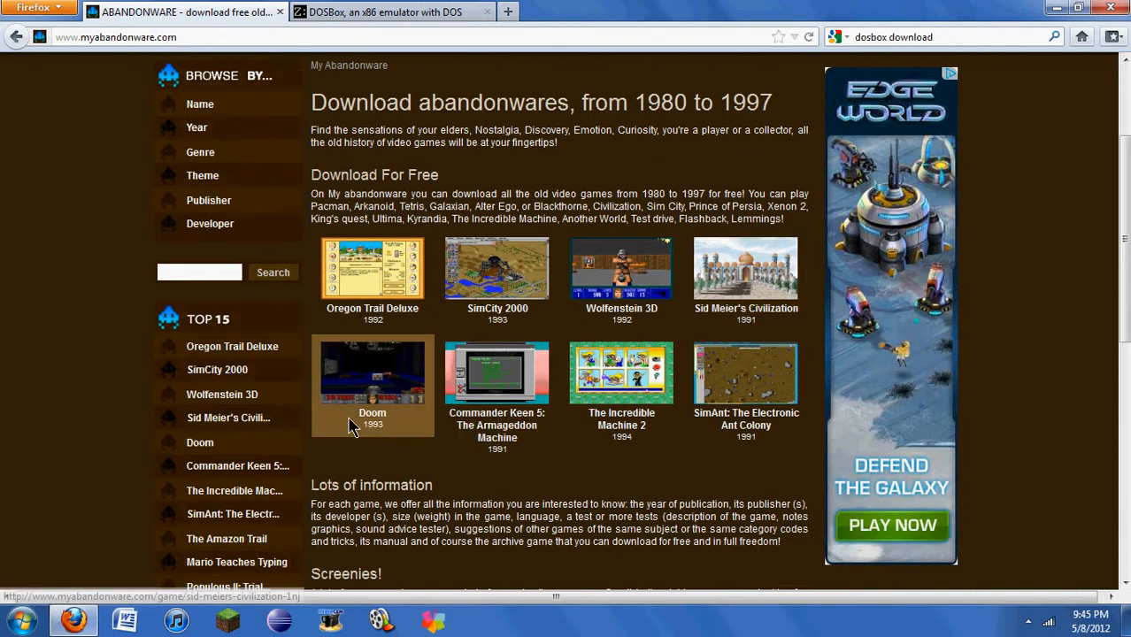
# - Open Oregon Trail Deluxe from the Top 15 list and scroll to its Download section
pyautogui.click(372, 371)
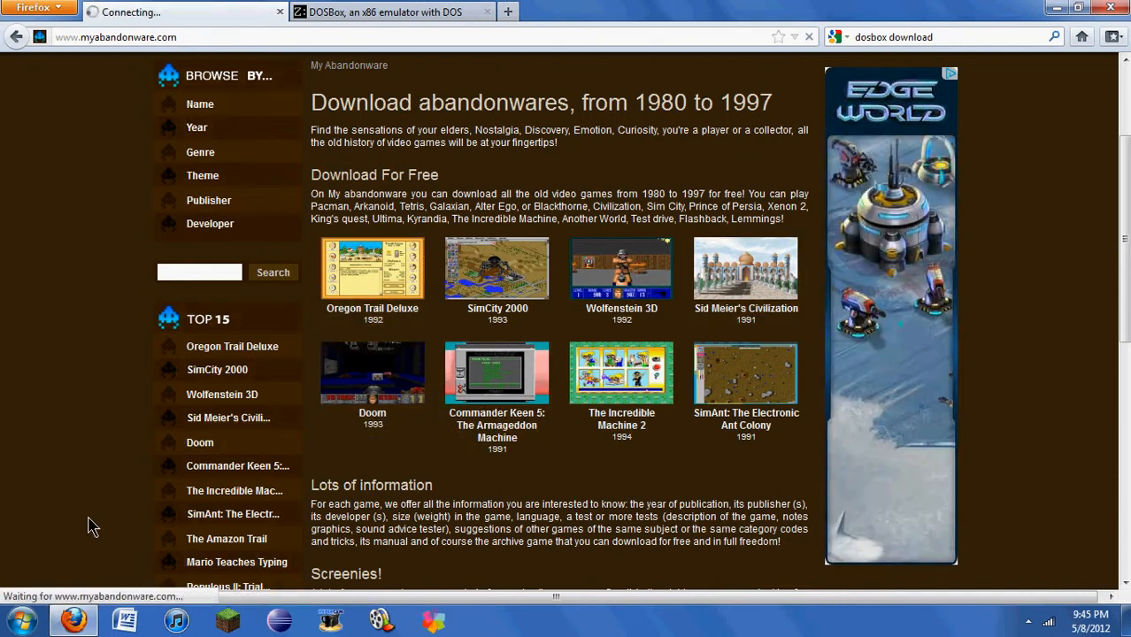
pyautogui.click(372, 269)
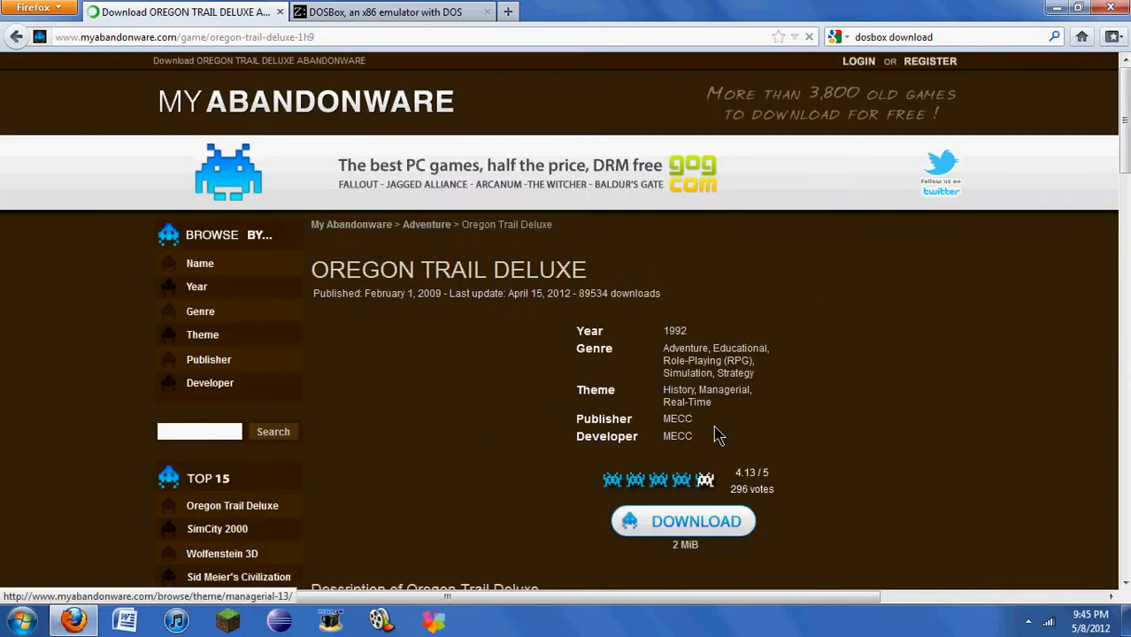
pyautogui.scroll(-3)
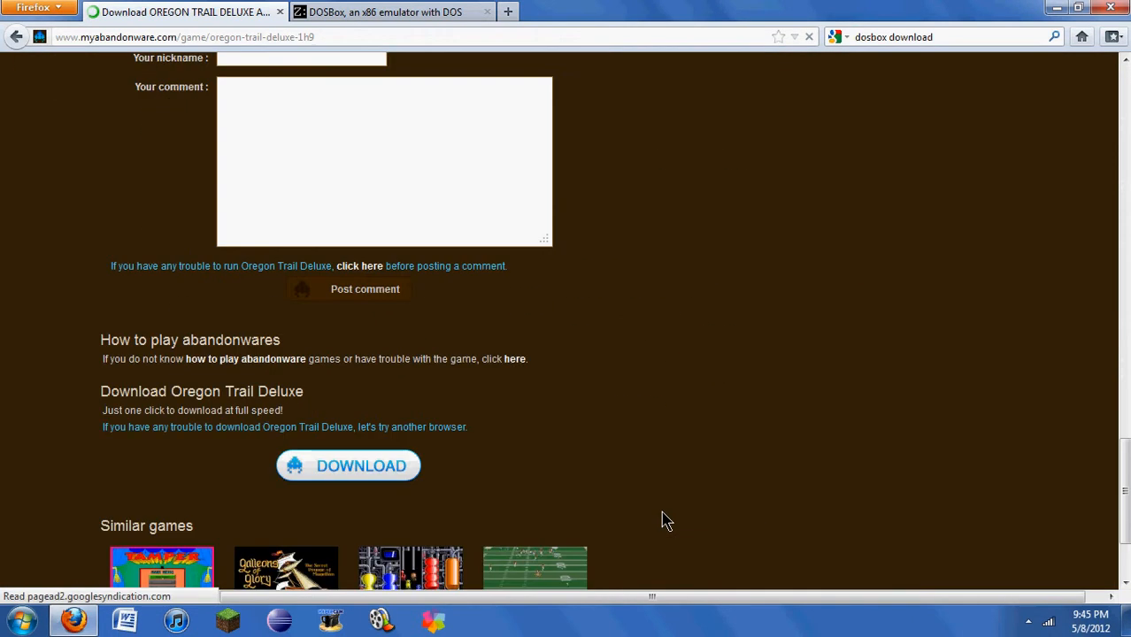
# - Download oregon-trail-deluxe.zip, keeping 'Open with WinRAR' selected in the Firefox dialog
pyautogui.click(347, 465)
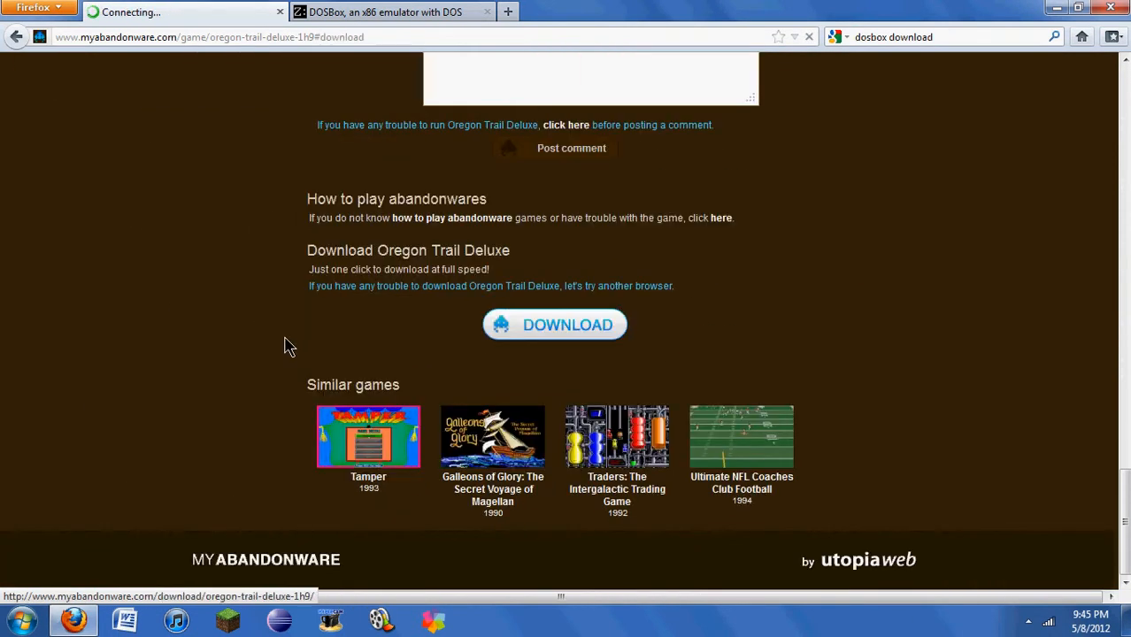
pyautogui.click(556, 325)
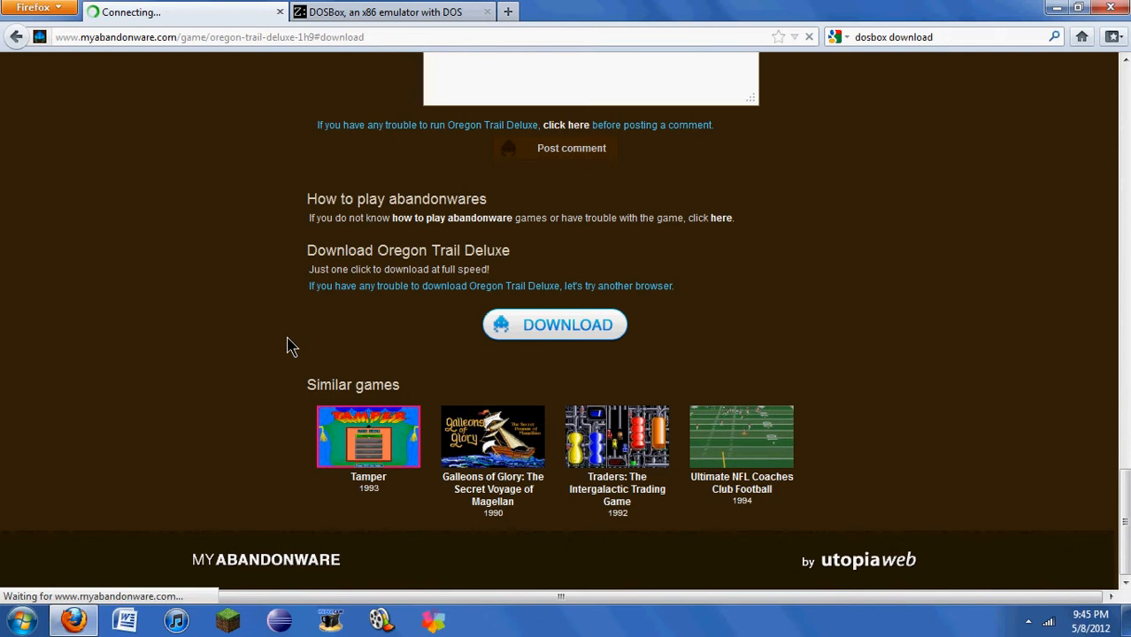
pyautogui.click(556, 325)
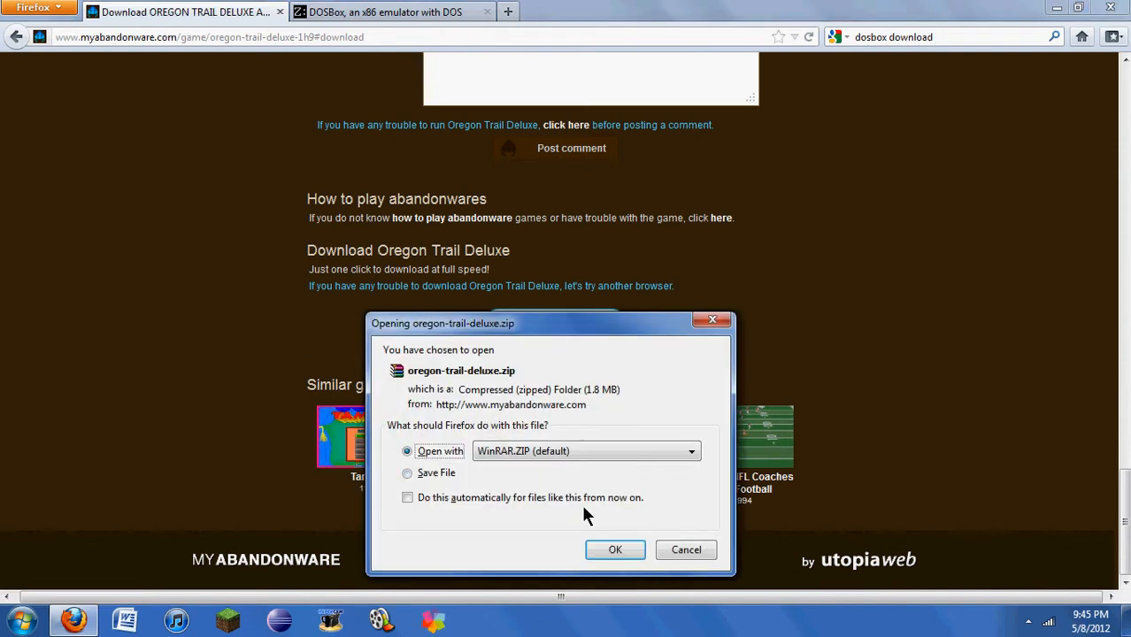
pyautogui.click(614, 549)
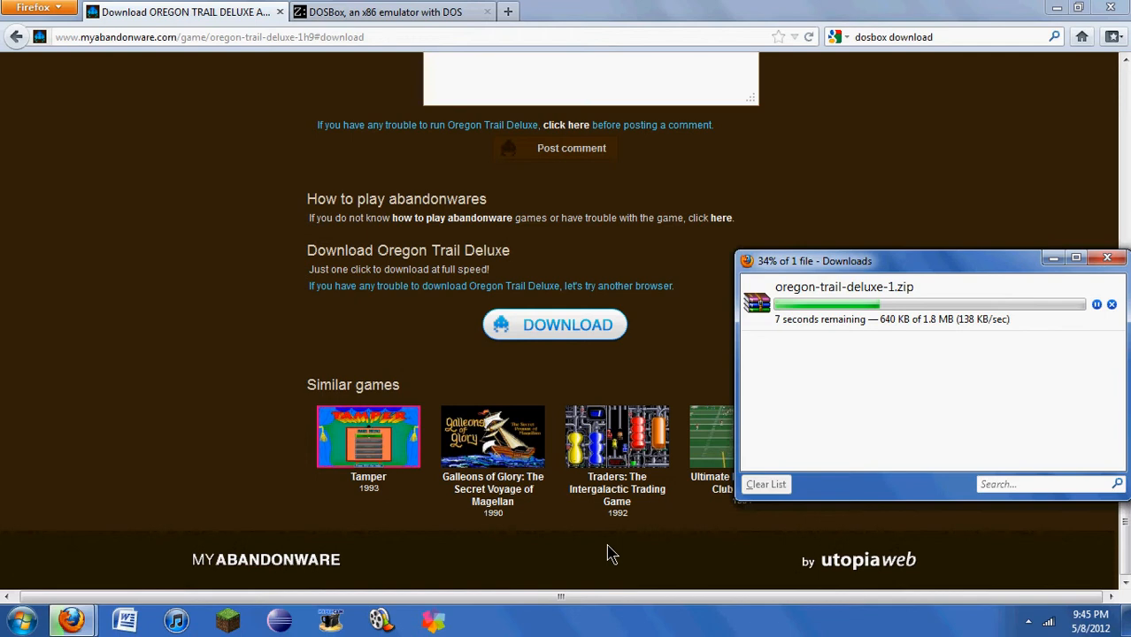
pyautogui.moveTo(788, 393)
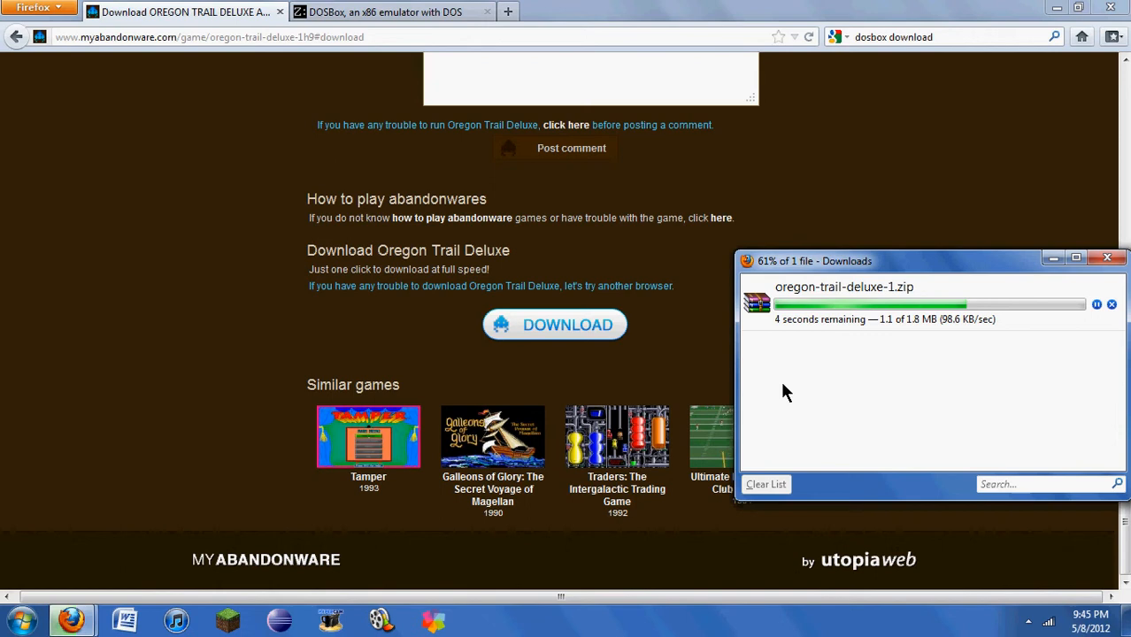
pyautogui.moveTo(421, 424)
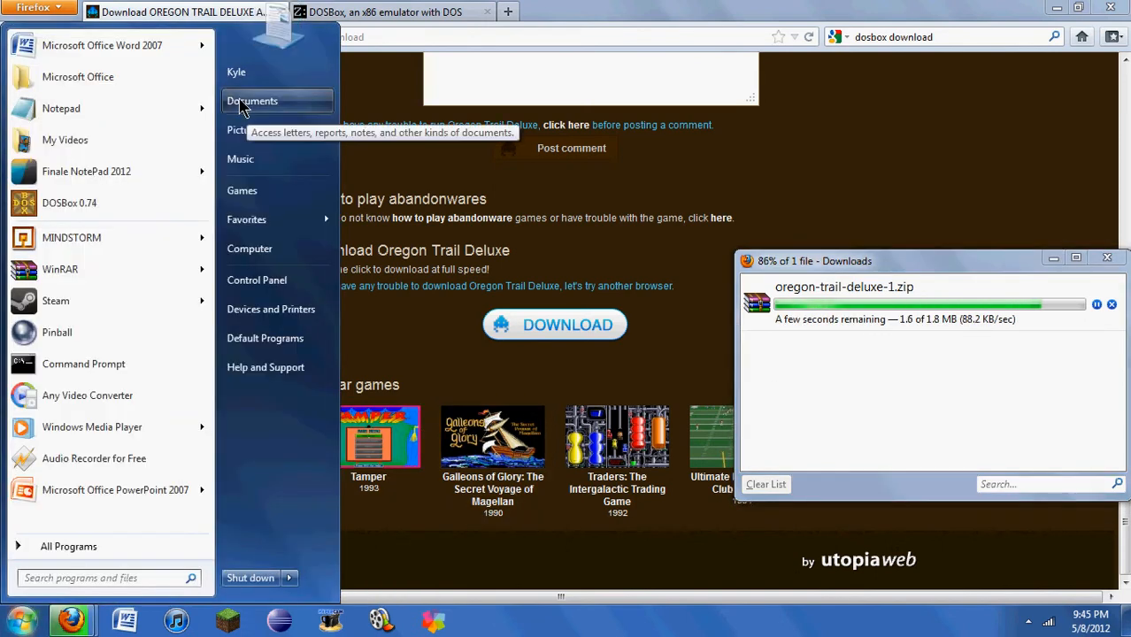
# - Open Documents from the Start menu and go into the DOS folder
pyautogui.click(389, 257)
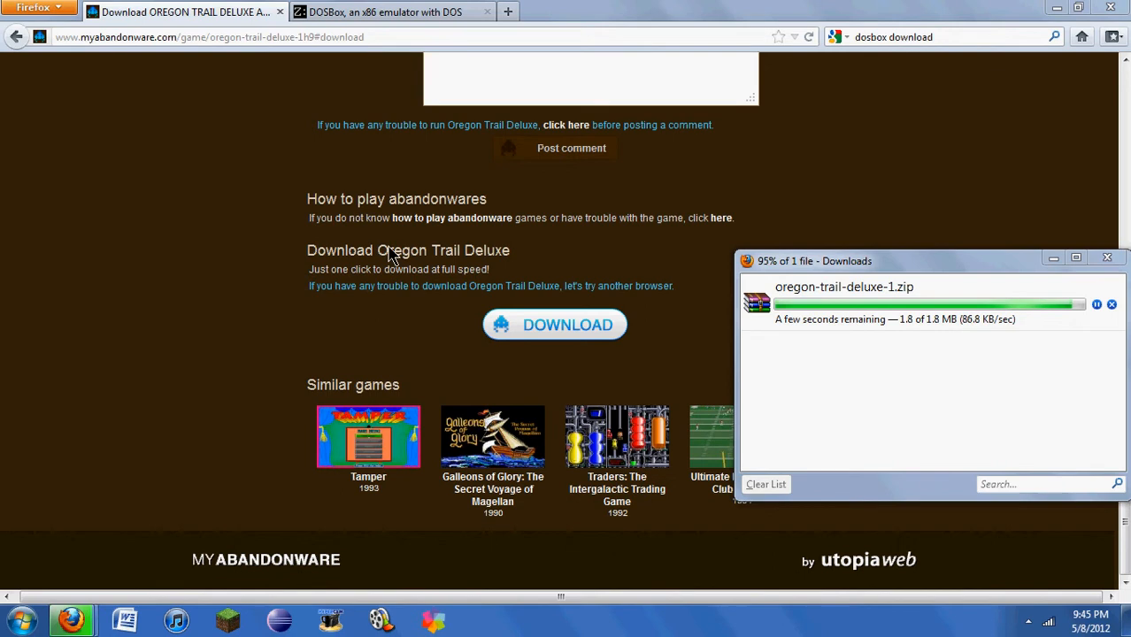
pyautogui.click(485, 619)
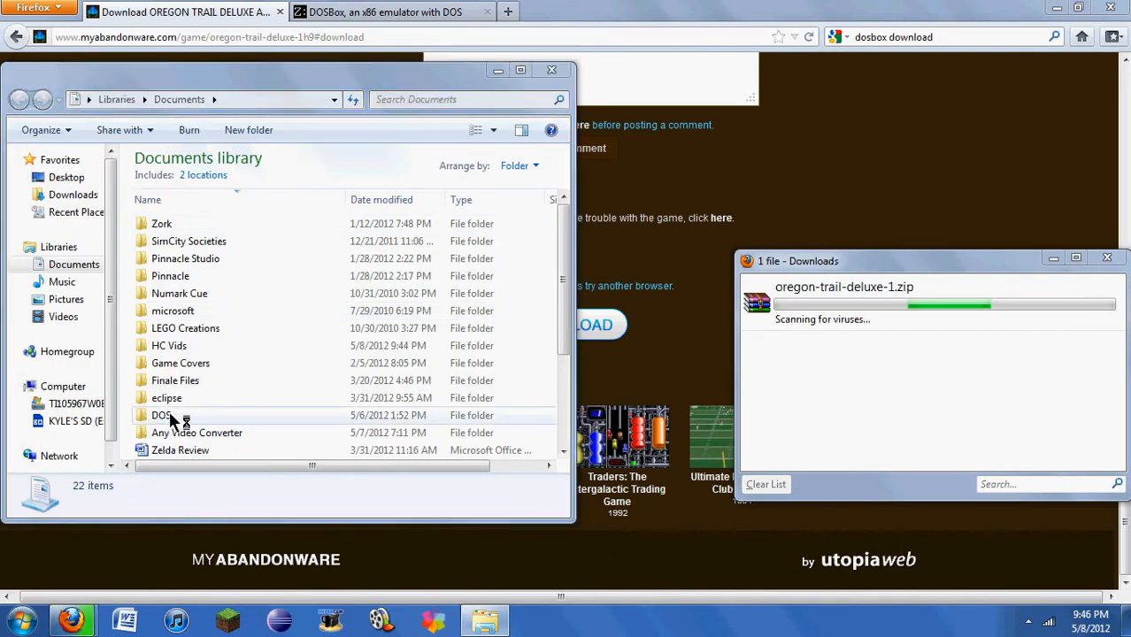
pyautogui.click(163, 414)
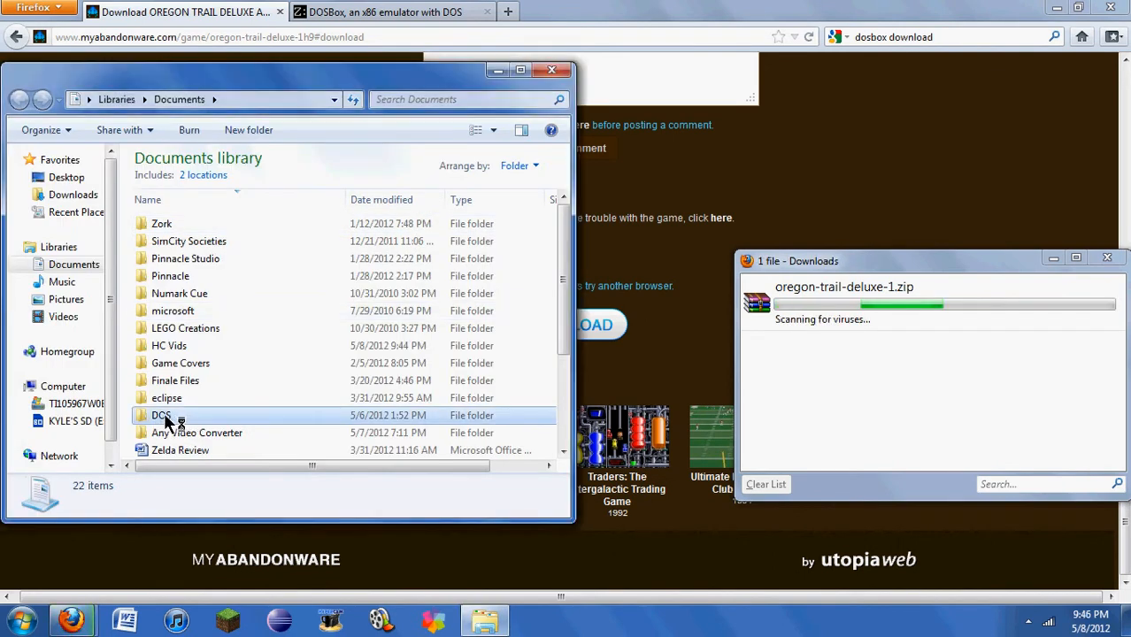
pyautogui.doubleClick(163, 414)
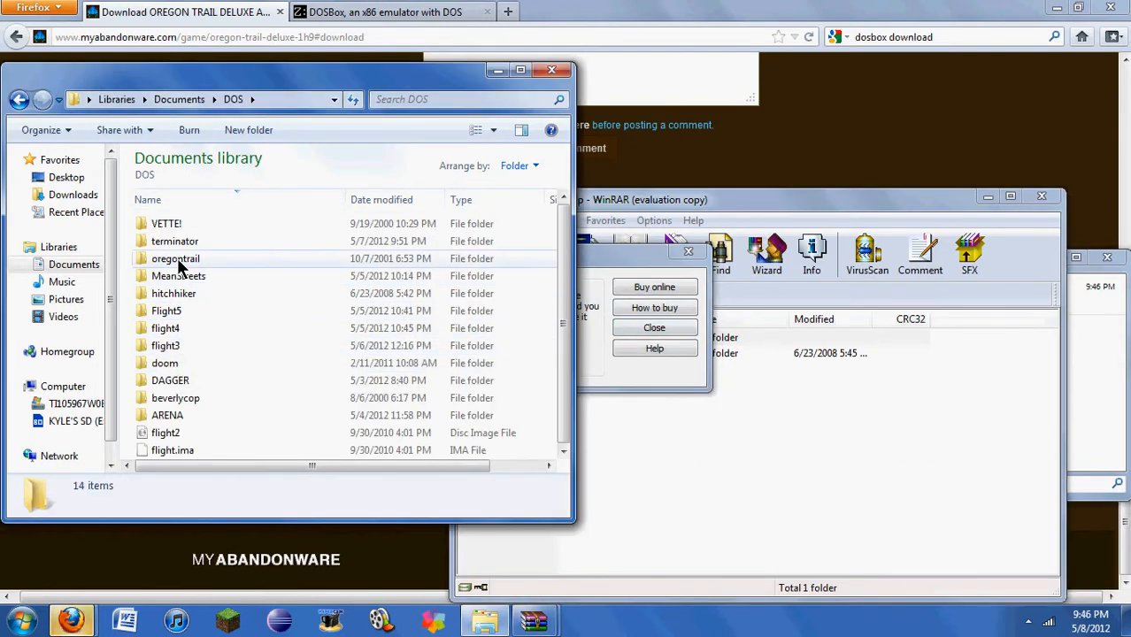
pyautogui.moveTo(335, 382)
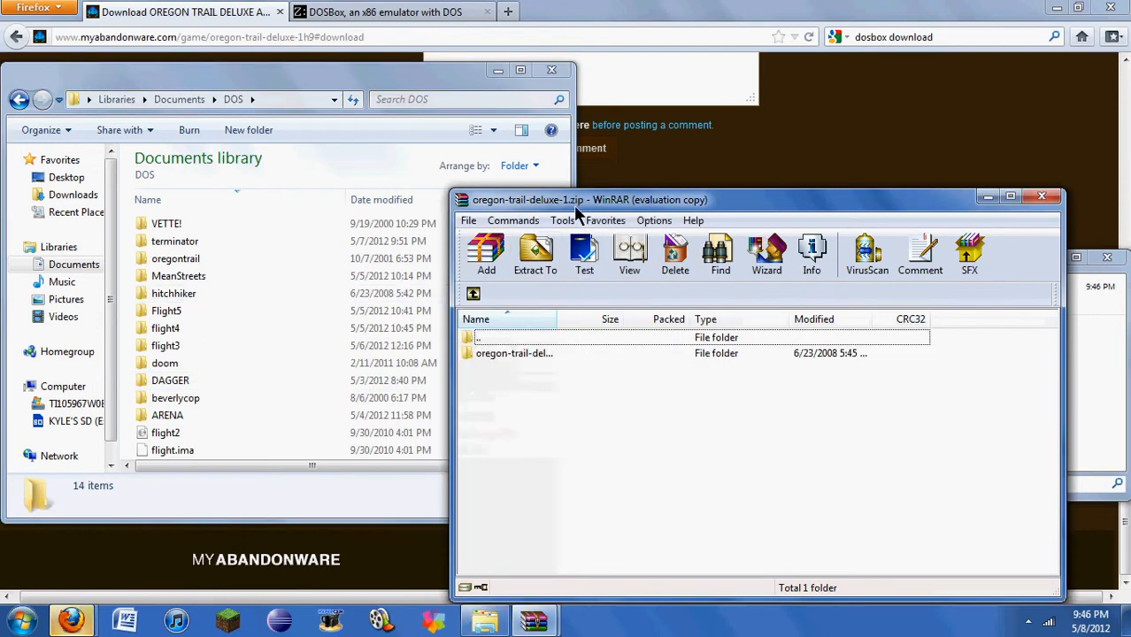
# - Inspect the oregondlx folder's game files in the zip, then go back to the archive's top level
pyautogui.click(516, 354)
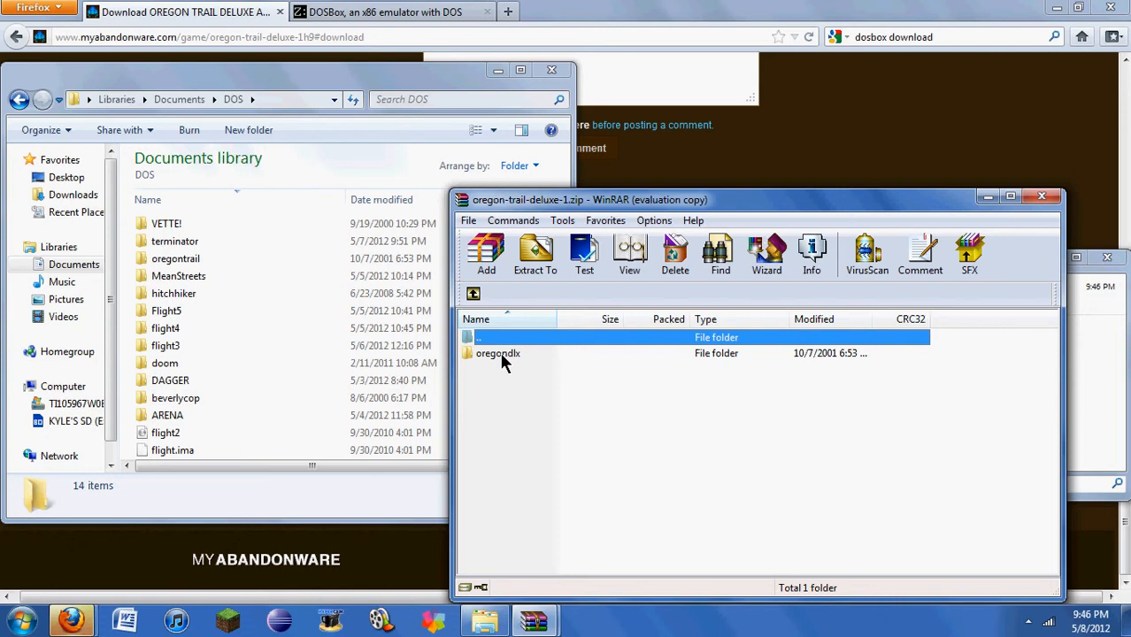
pyautogui.doubleClick(499, 354)
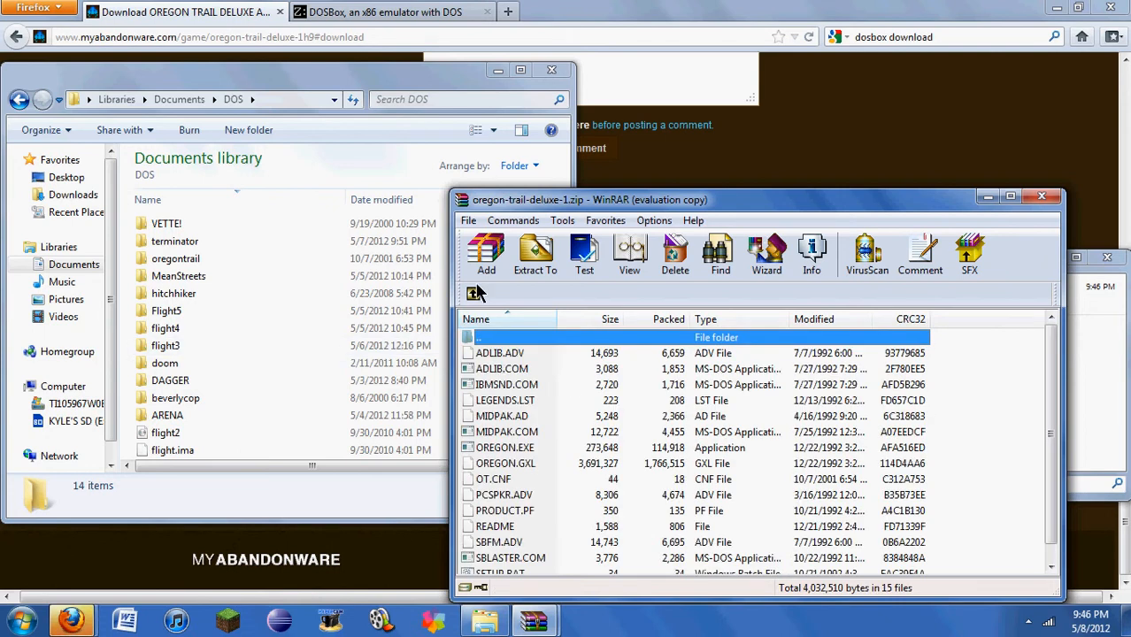
pyautogui.moveTo(540, 318)
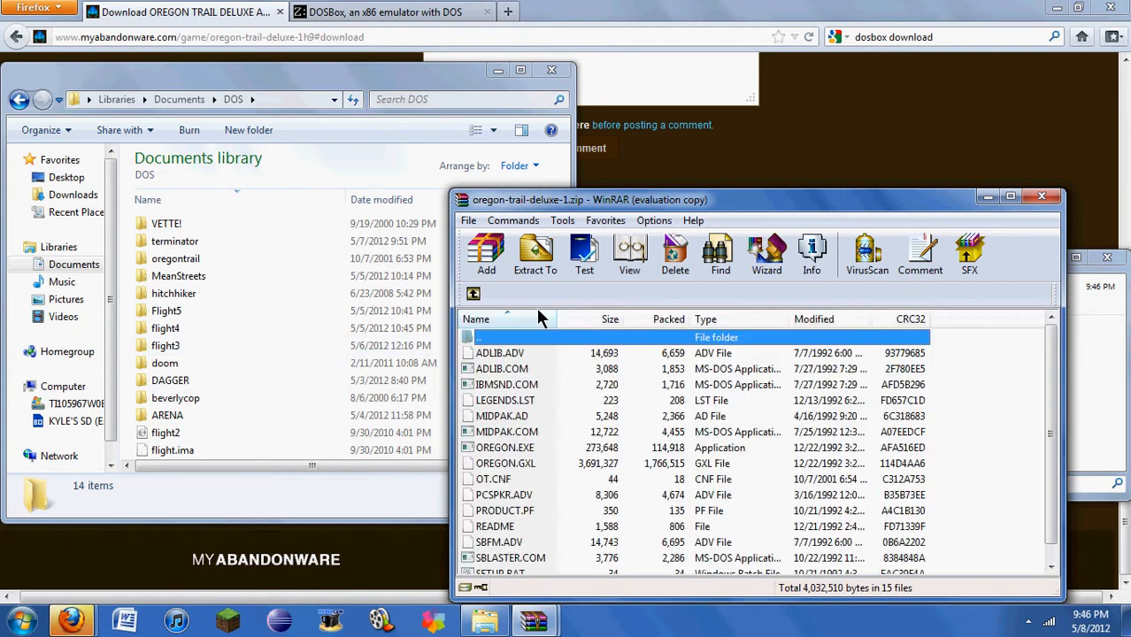
pyautogui.click(475, 293)
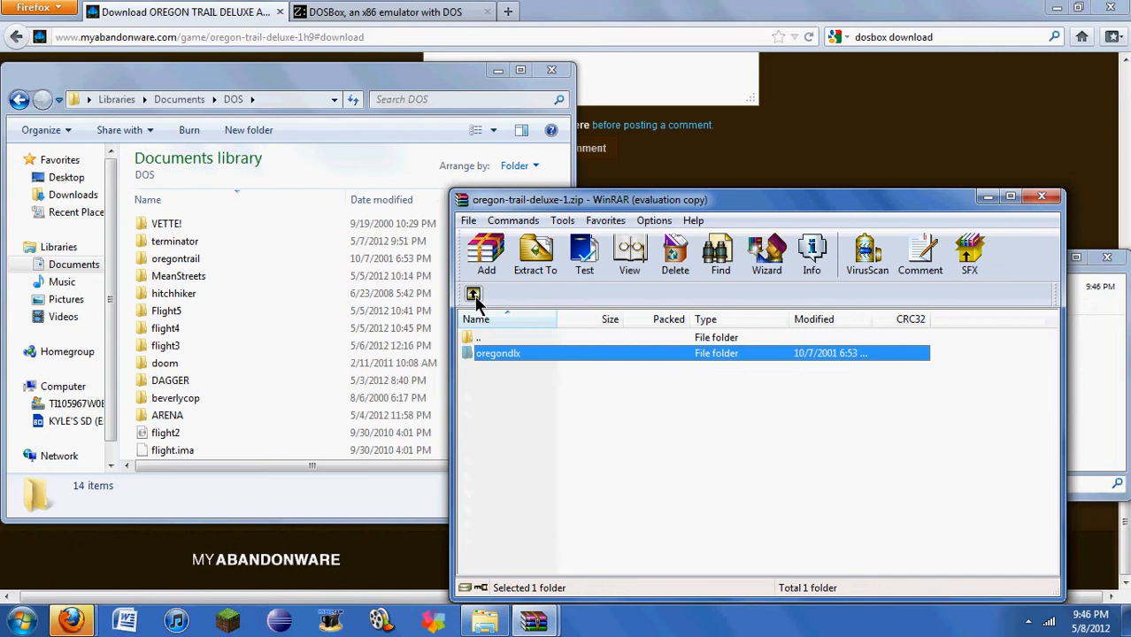
pyautogui.click(475, 294)
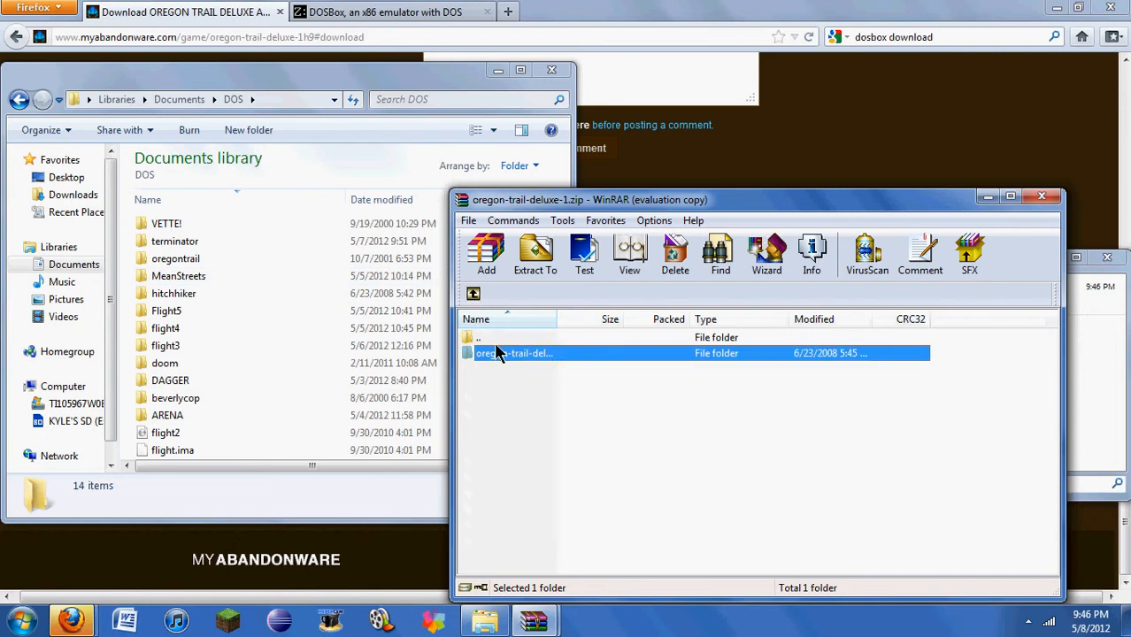
# - Extract the game files into Documents\DOS\oregontrail using Extract To
pyautogui.click(524, 404)
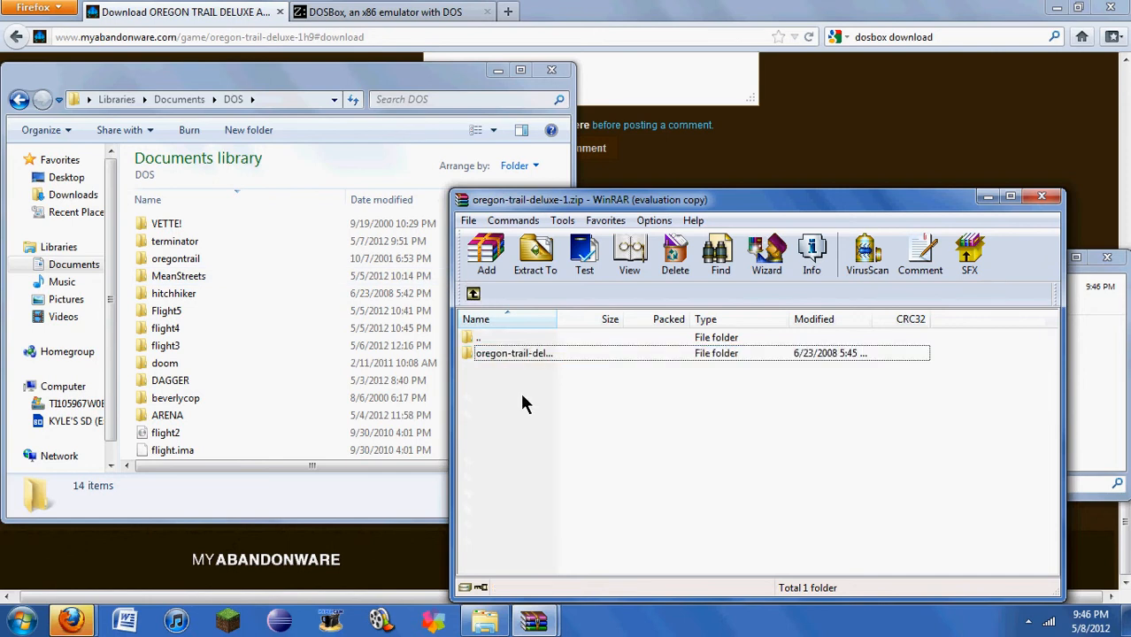
pyautogui.click(513, 354)
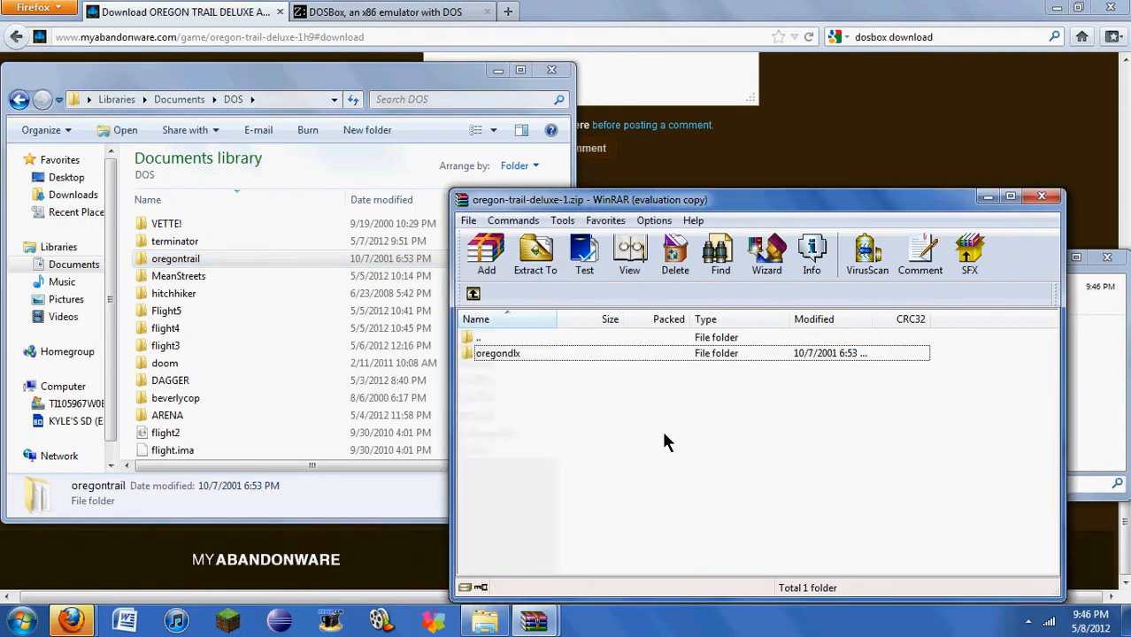
pyautogui.moveTo(198, 315)
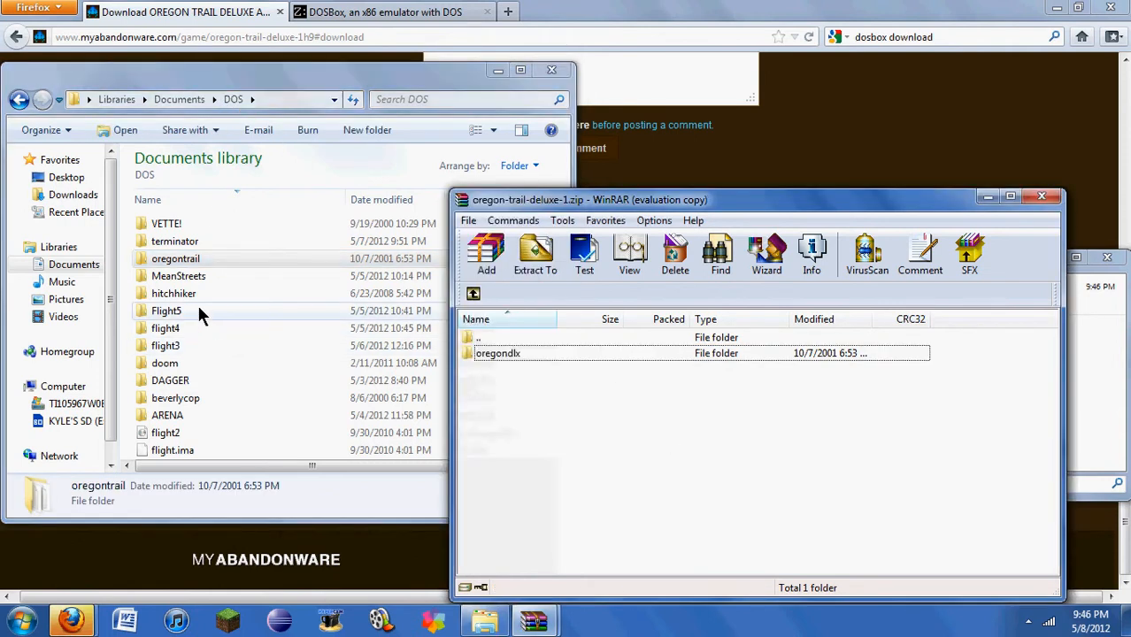
pyautogui.moveTo(174, 294)
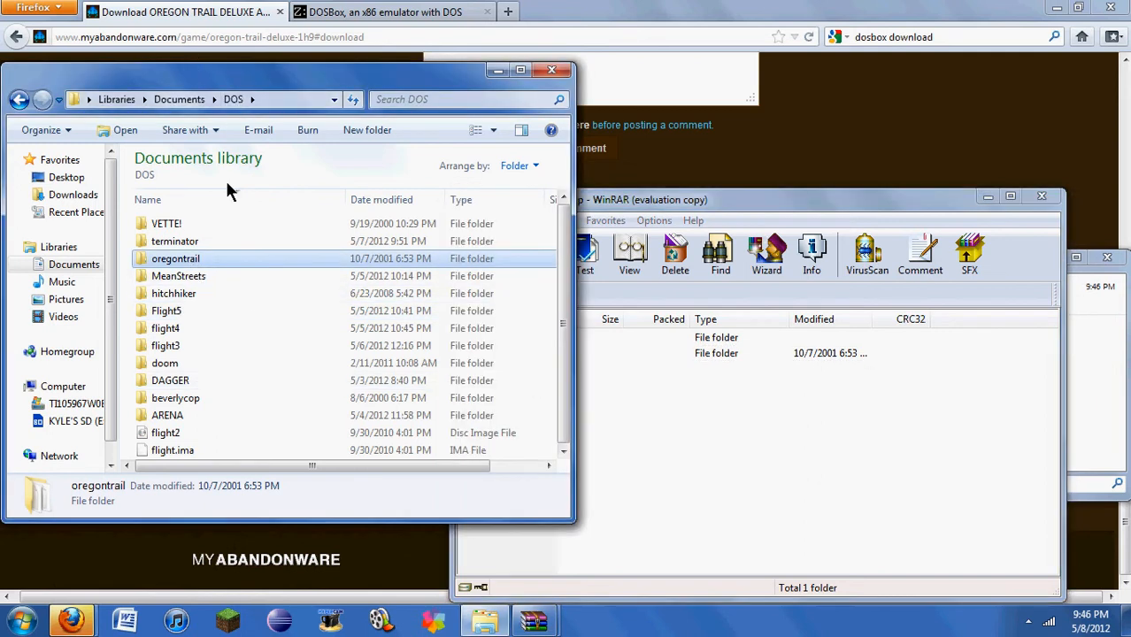
pyautogui.moveTo(145, 269)
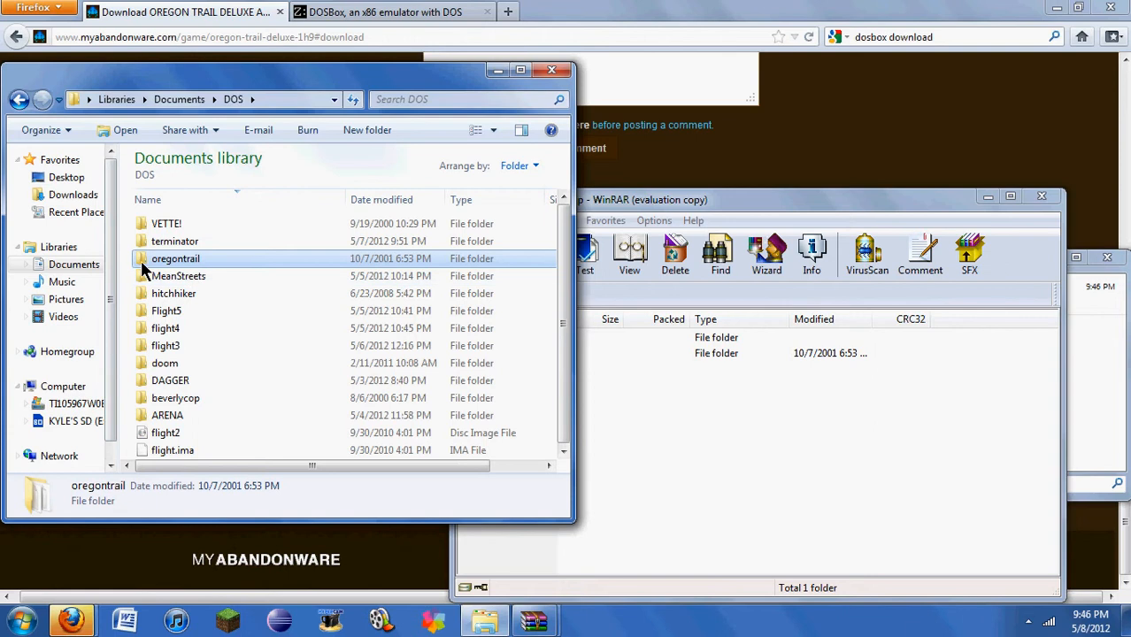
pyautogui.moveTo(203, 266)
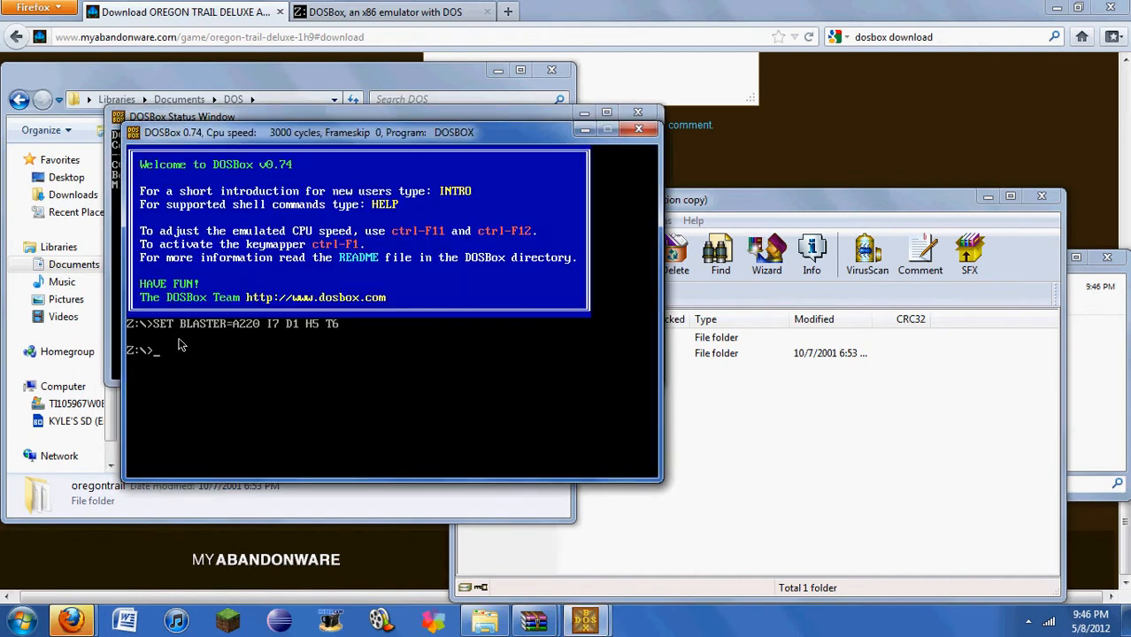
# - Mount c:\users\kyl...\documents\dos\oregontrail as drive C and list it with dir c:
pyautogui.write('mount c')
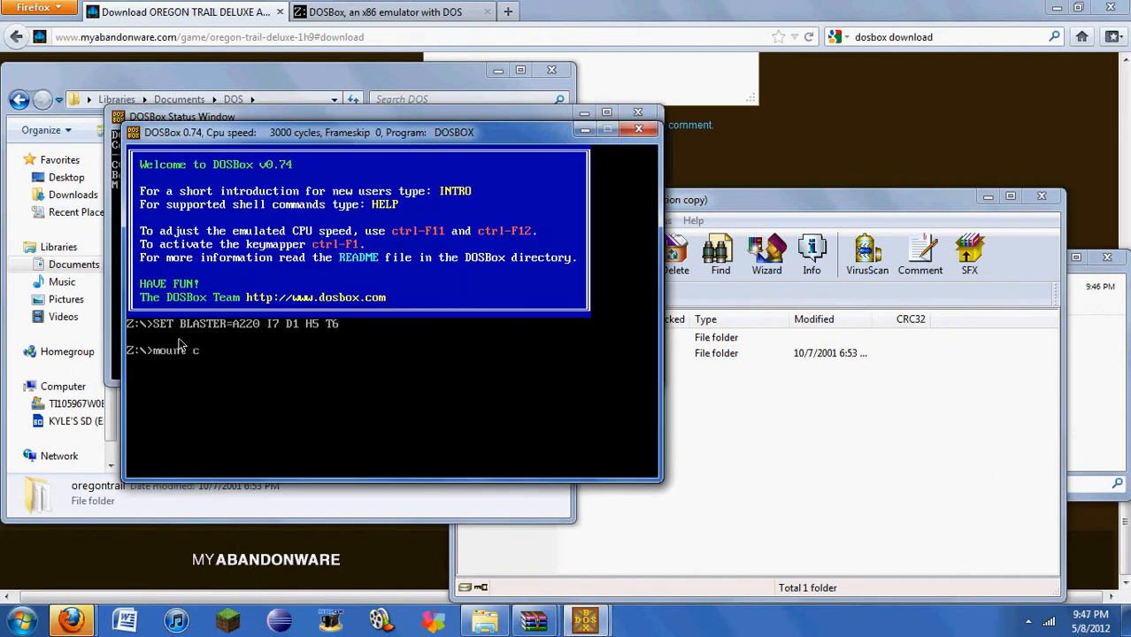
pyautogui.write('c:\\')
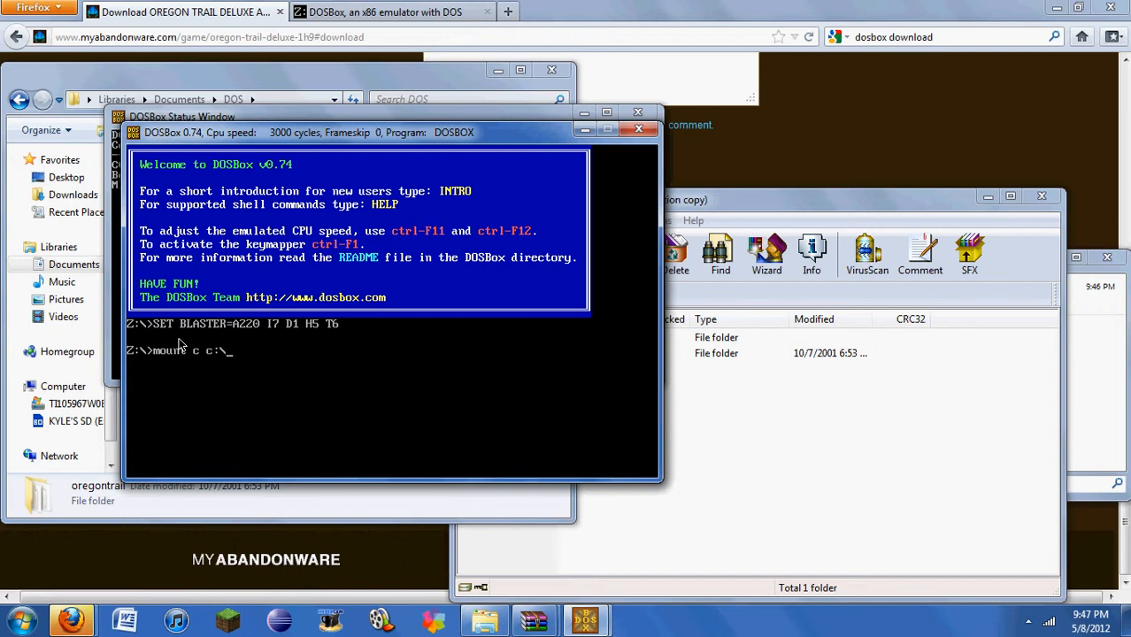
pyautogui.write('u')
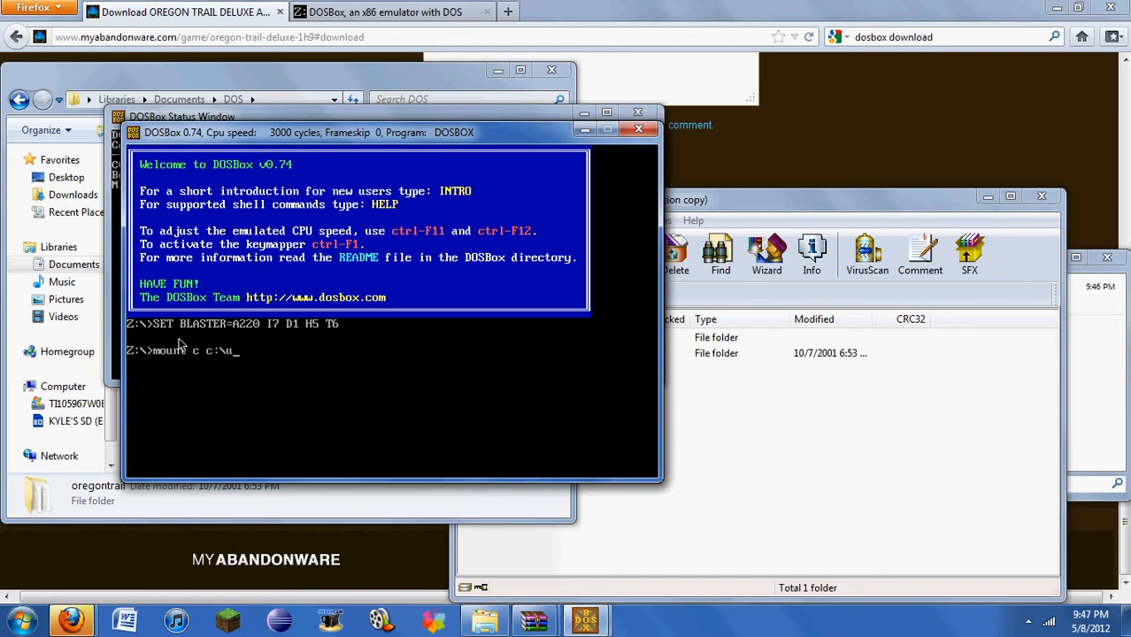
pyautogui.write('sers\\kyle\\')
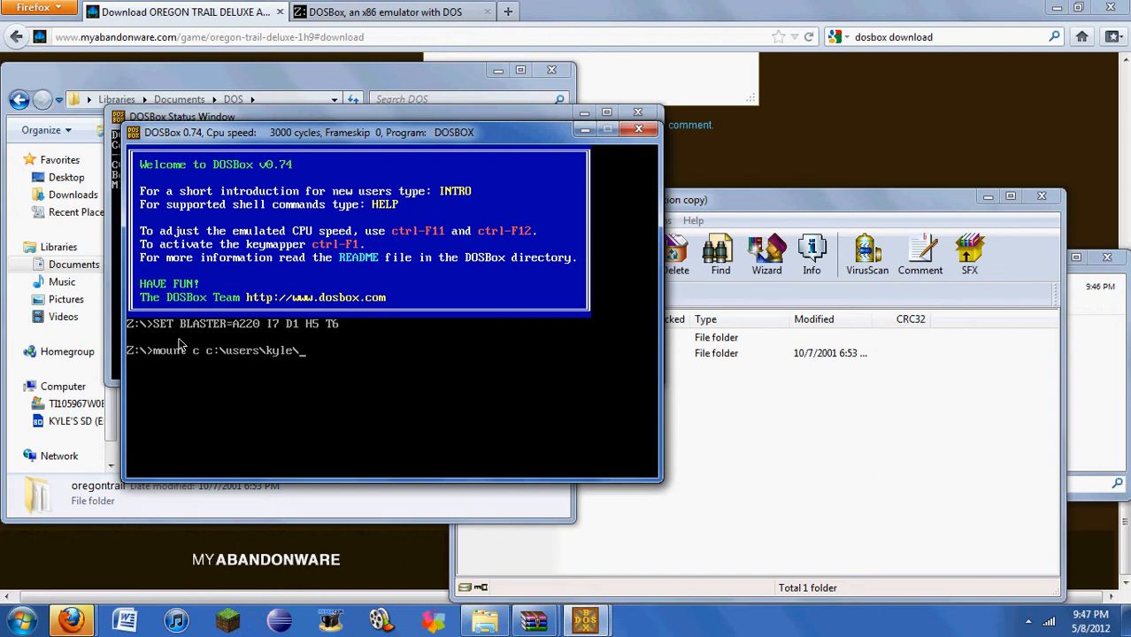
pyautogui.write('desk')
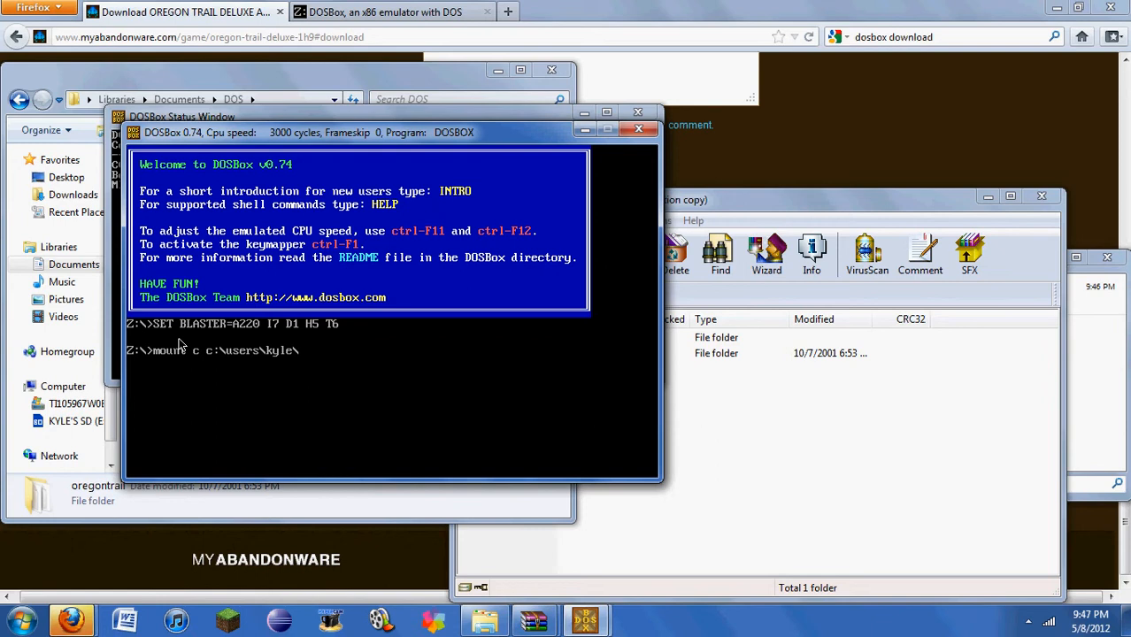
pyautogui.write('docu')
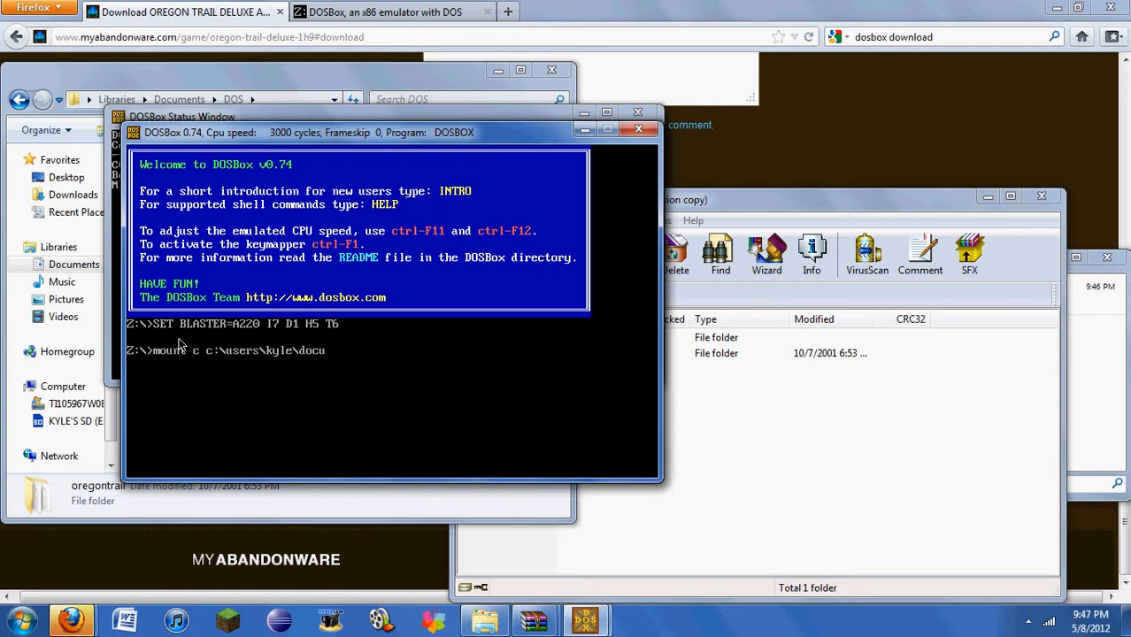
pyautogui.write('ments')
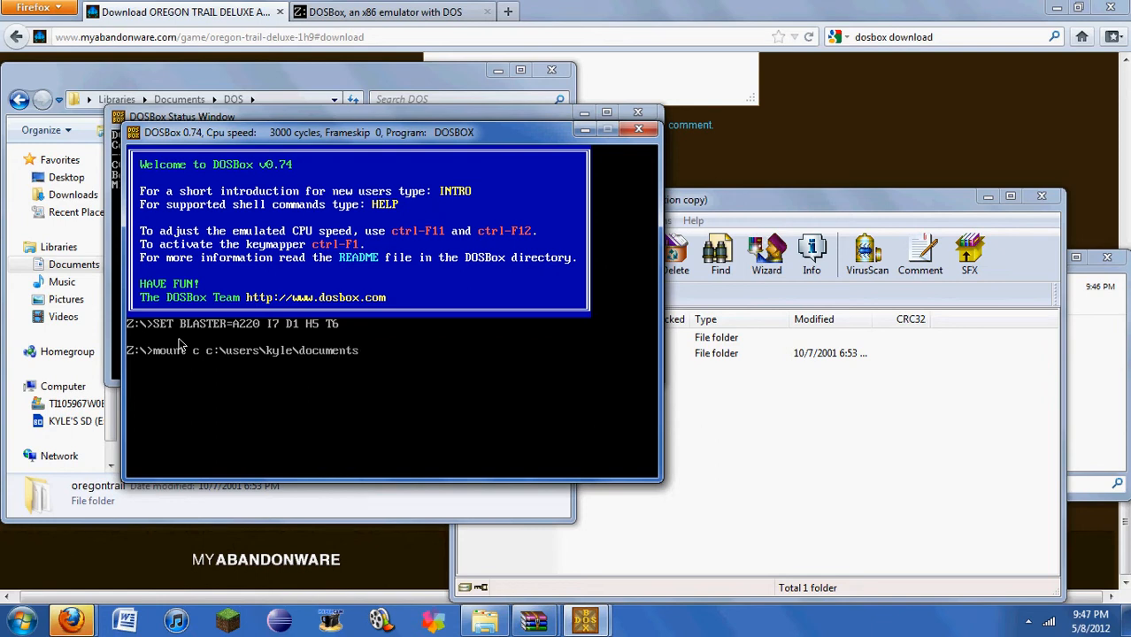
pyautogui.write('\\dos')
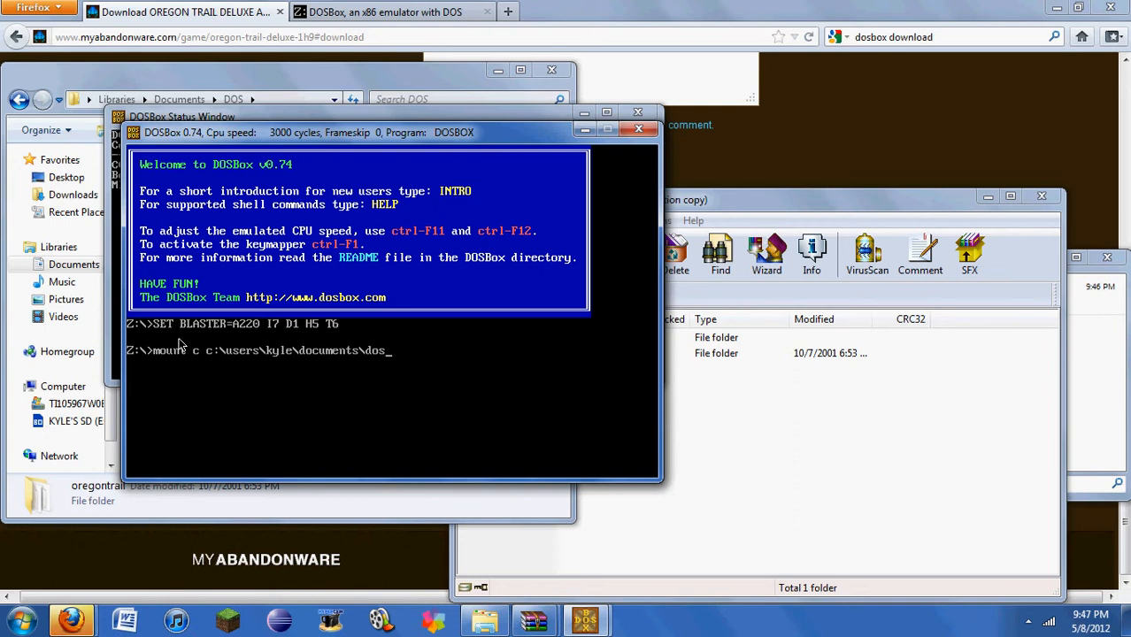
pyautogui.write('\\')
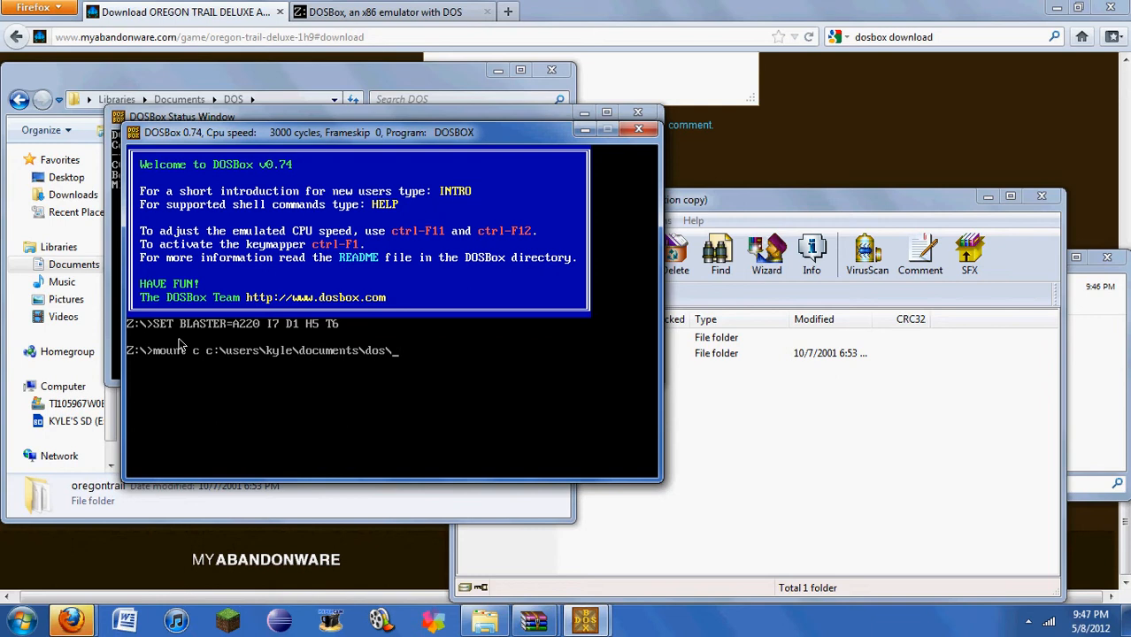
pyautogui.write('o')
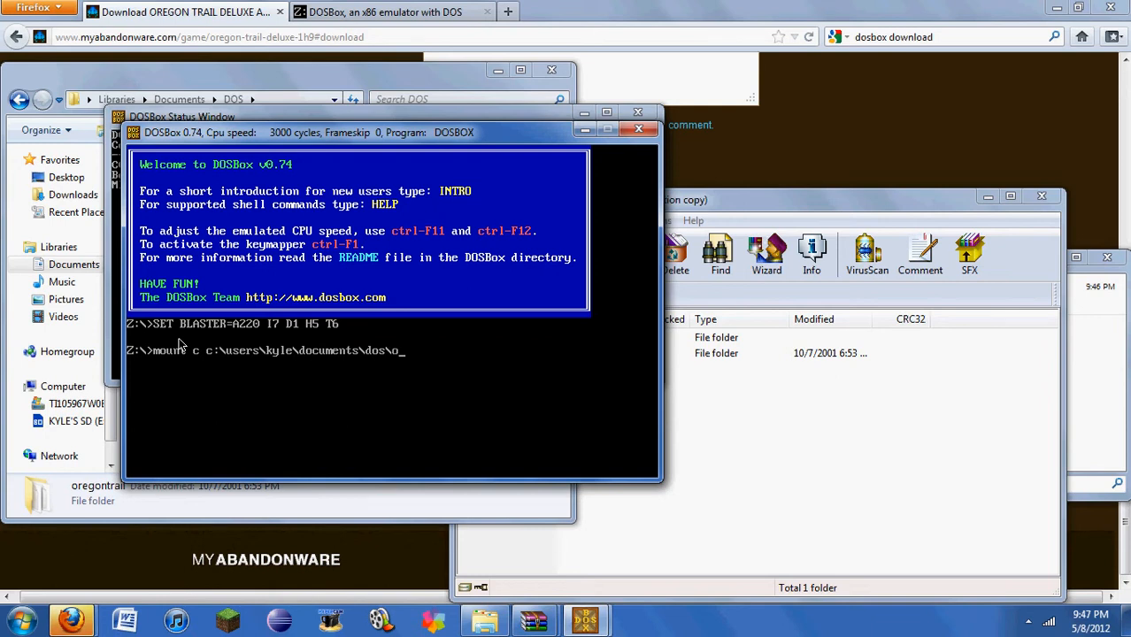
pyautogui.write('regon')
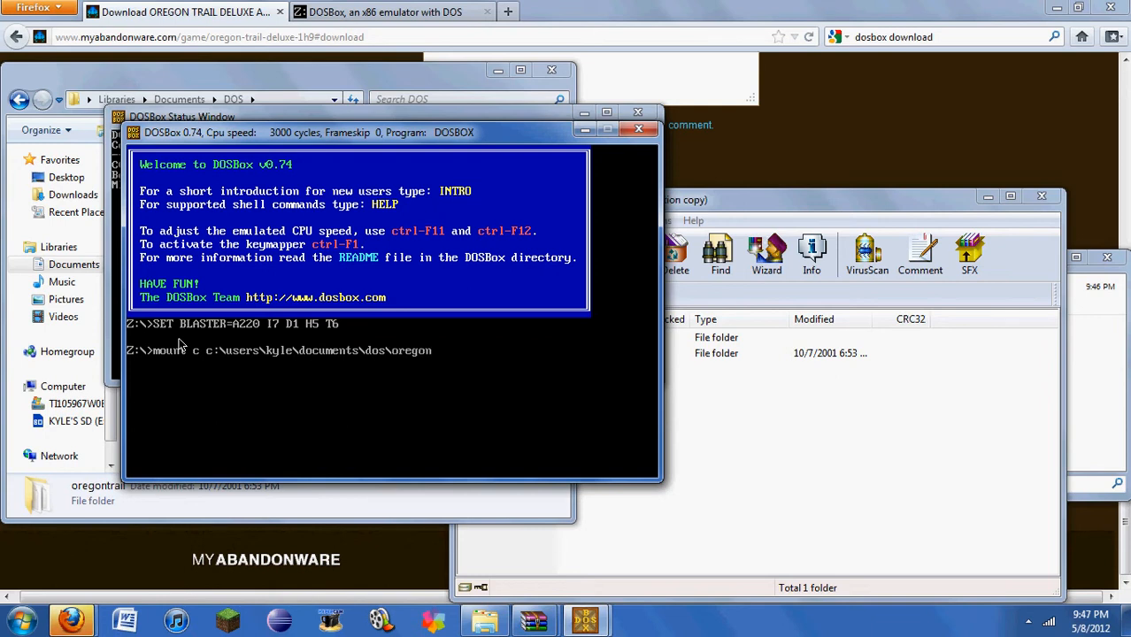
pyautogui.write('trail')
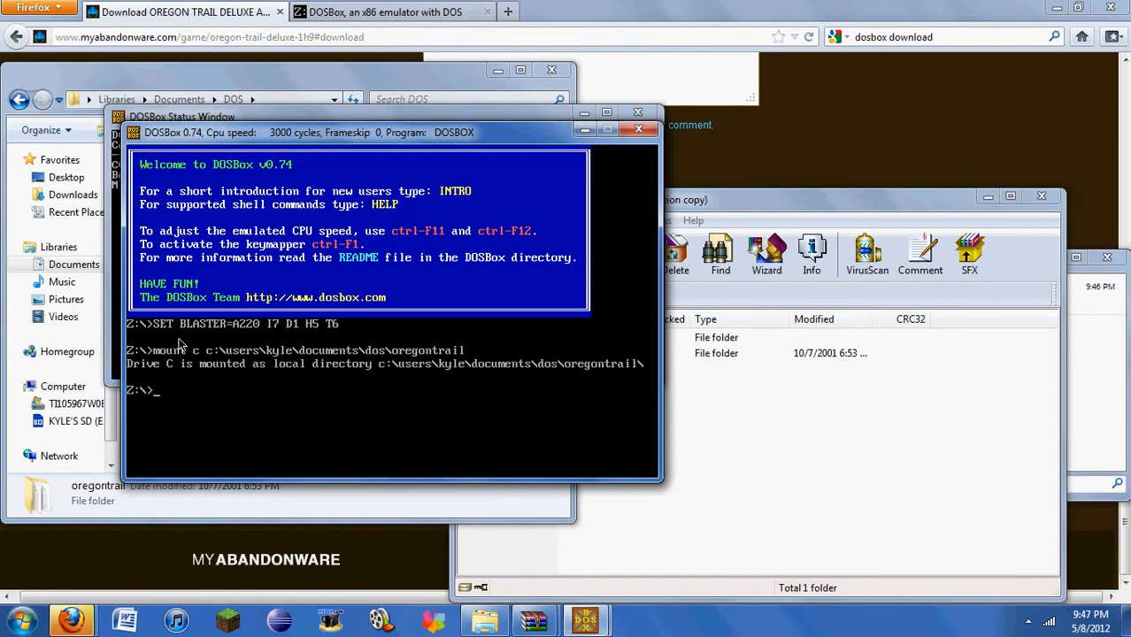
pyautogui.write('dir c:')
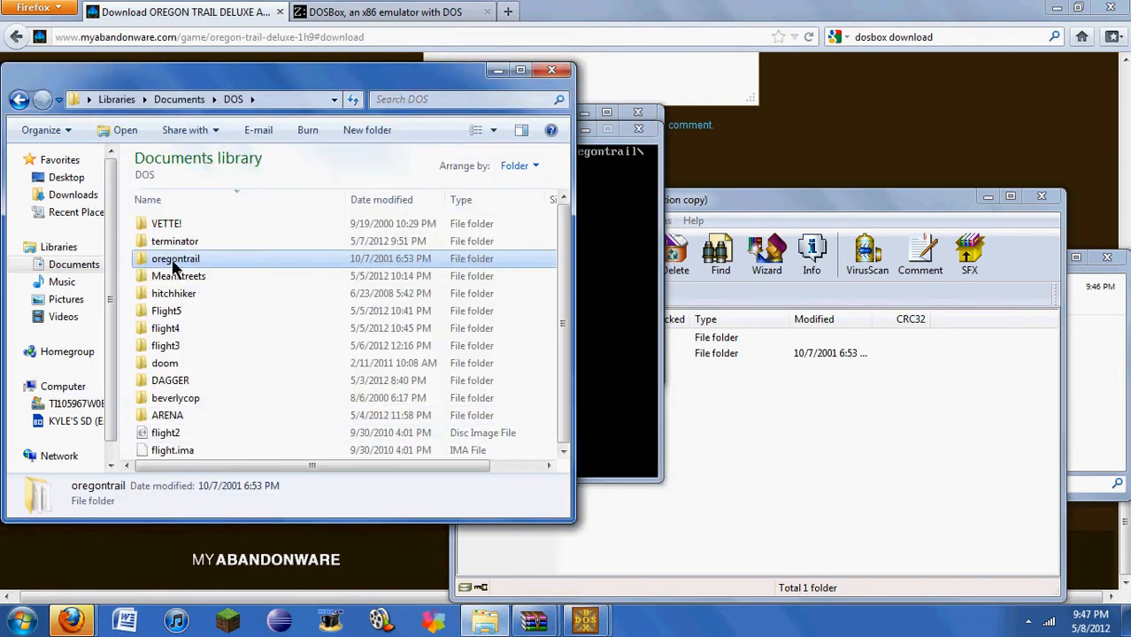
# - Open the oregontrail folder and select the OREGON application among its files
pyautogui.doubleClick(175, 259)
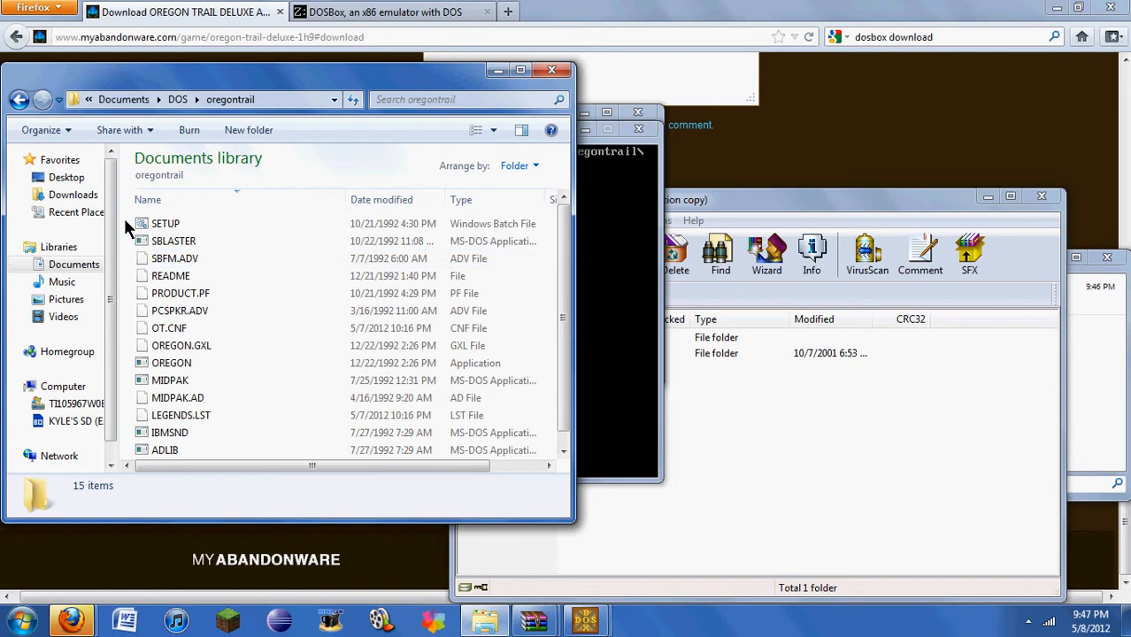
pyautogui.moveTo(459, 280)
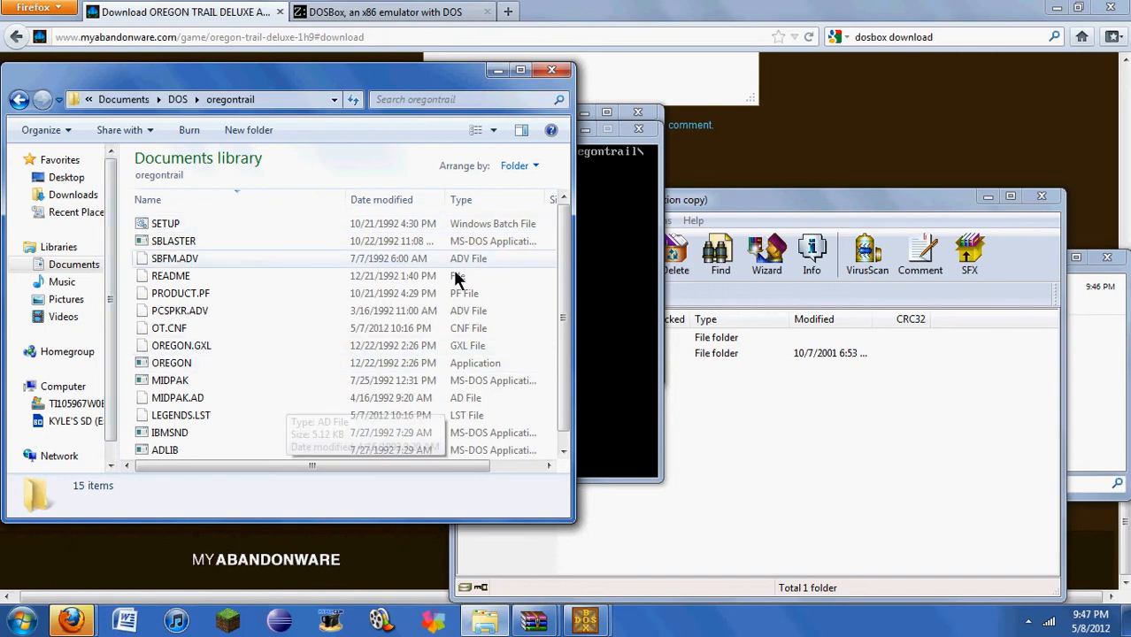
pyautogui.scroll(-3)
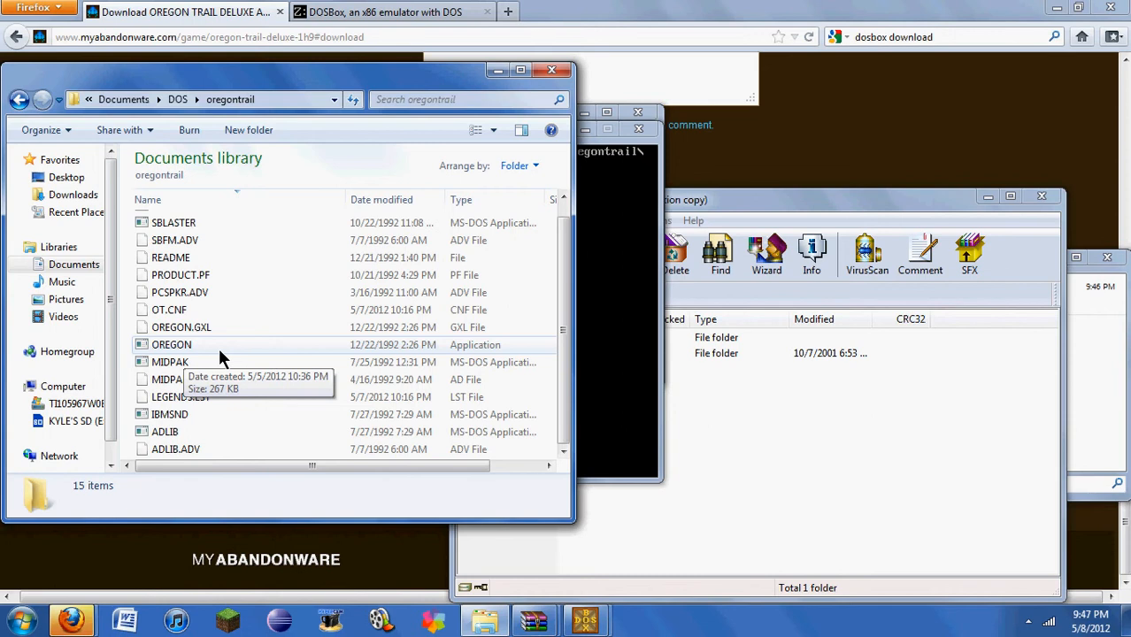
pyautogui.click(170, 344)
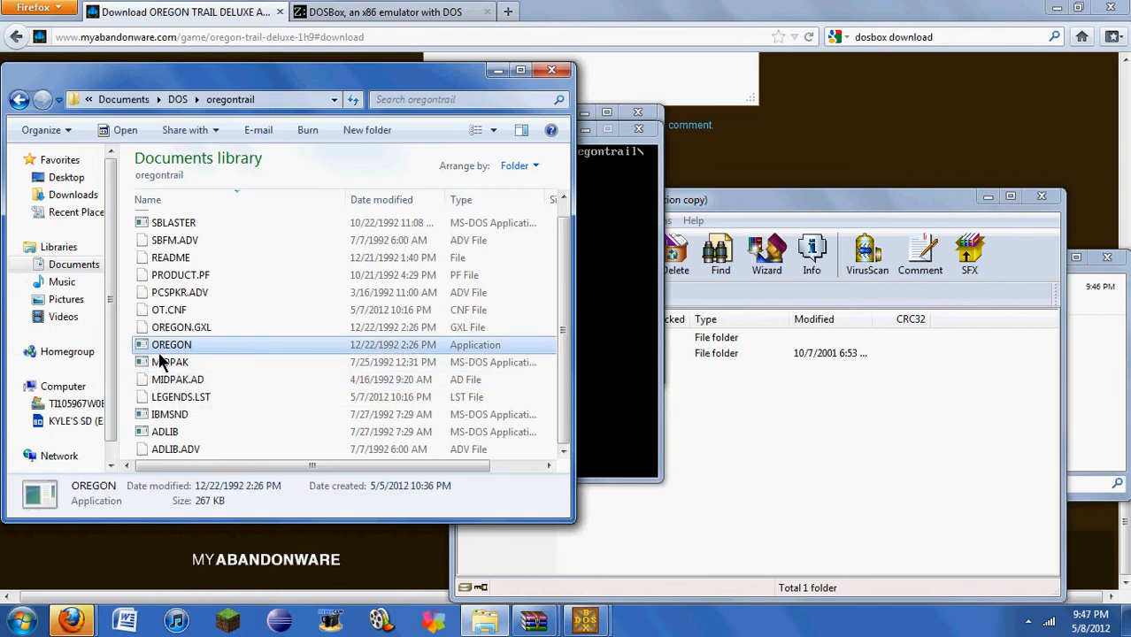
pyautogui.moveTo(297, 353)
pyautogui.write('c:')
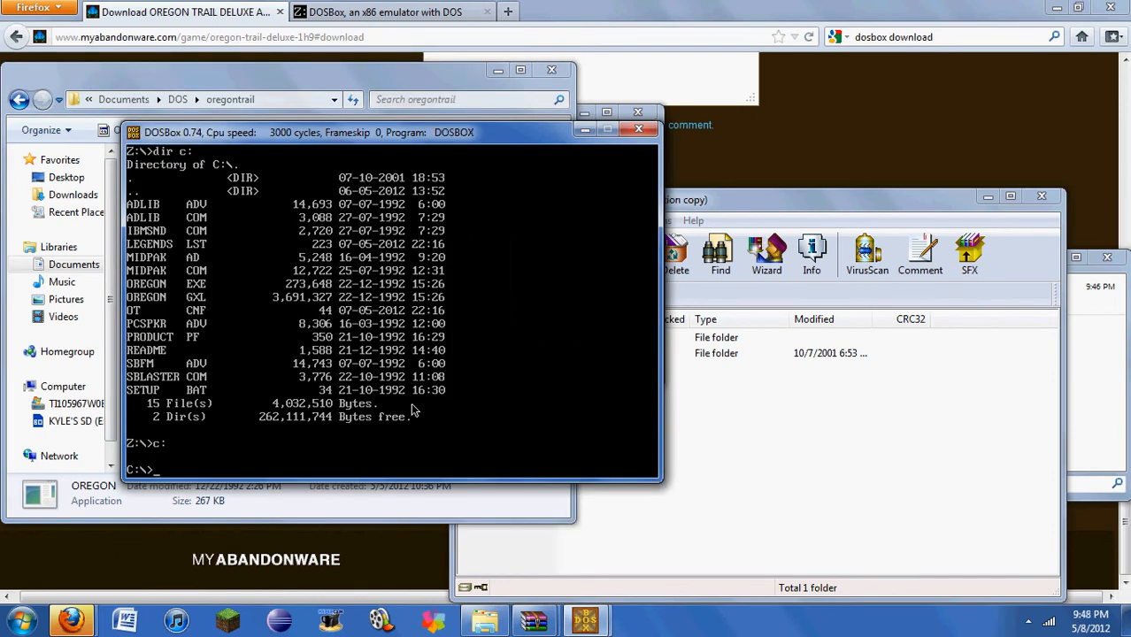
# - Run oregon from drive C so the MECC splash screen appears
pyautogui.write('oregon')
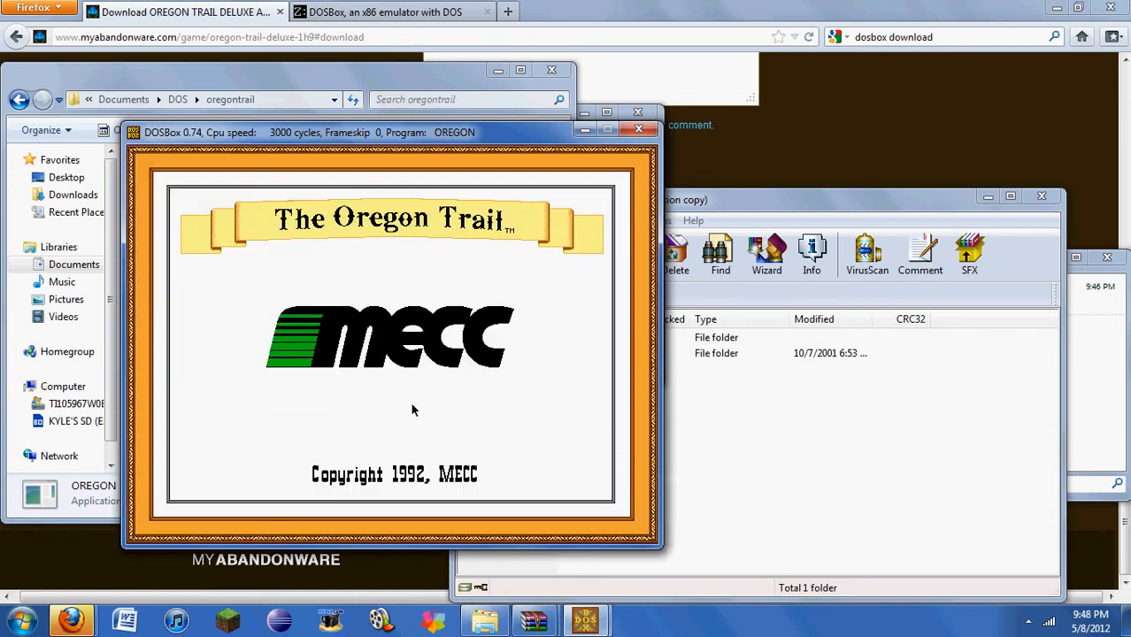
pyautogui.moveTo(460, 310)
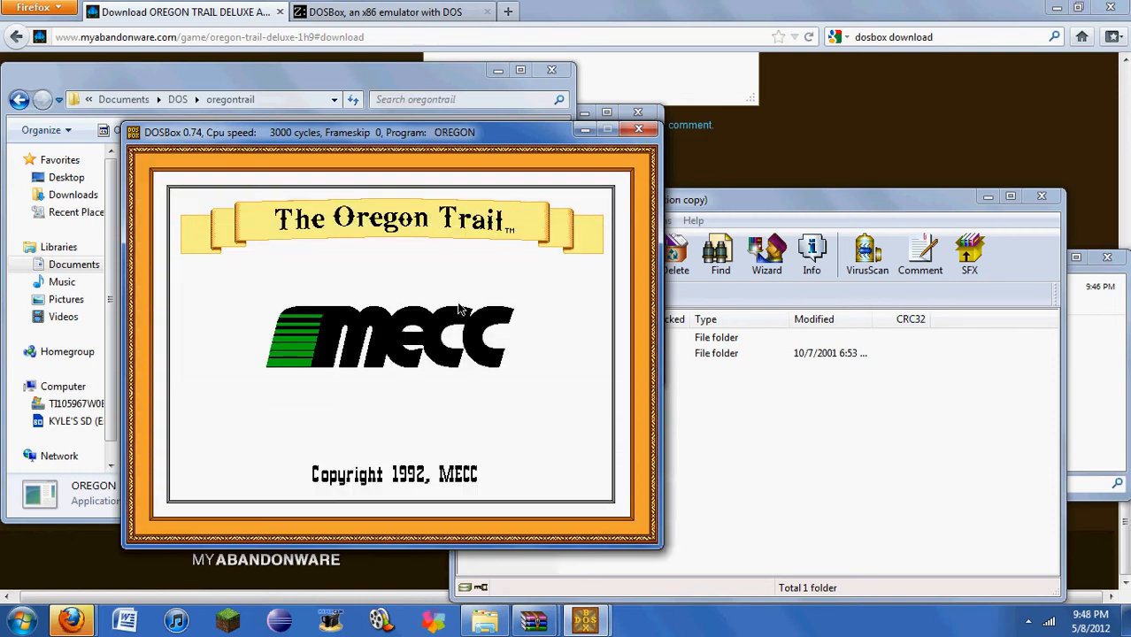
pyautogui.moveTo(434, 311)
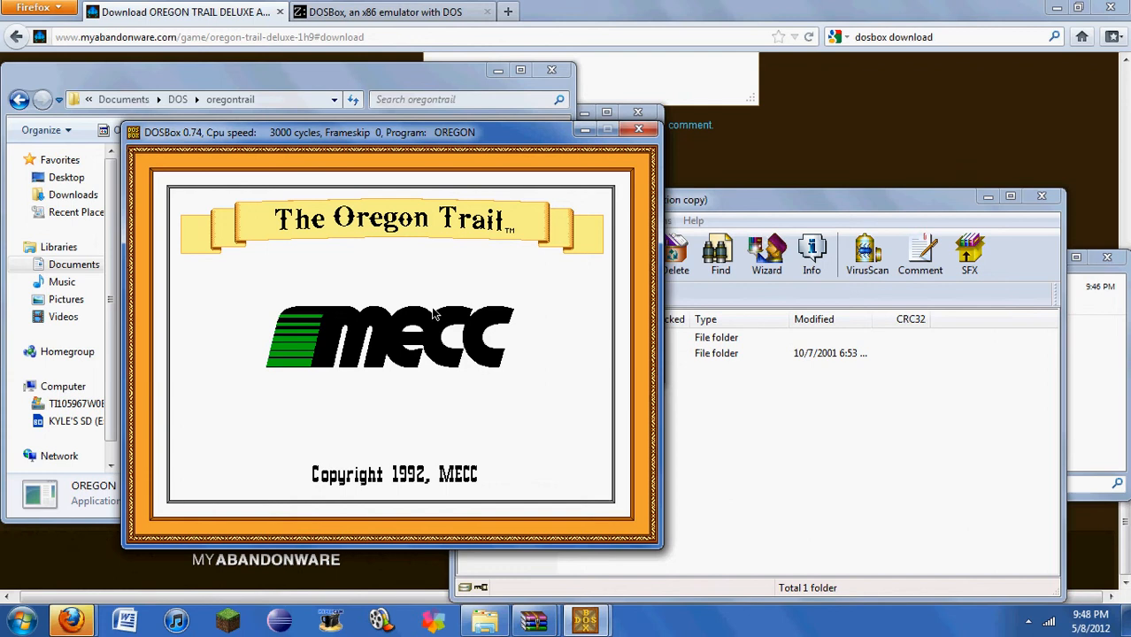
pyautogui.moveTo(421, 300)
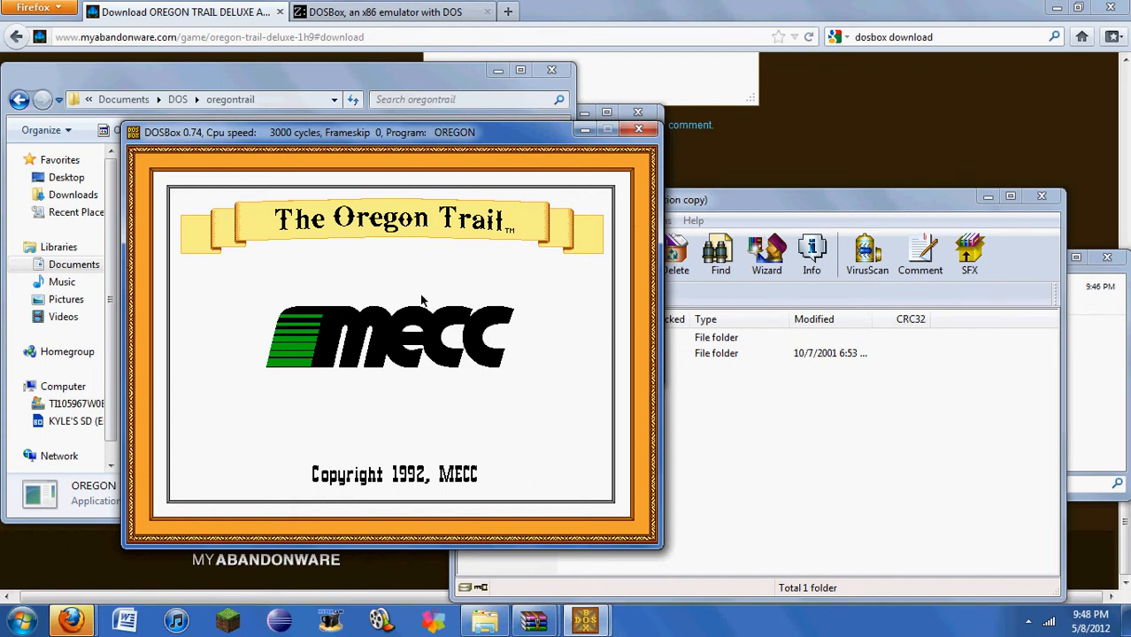
pyautogui.moveTo(292, 306)
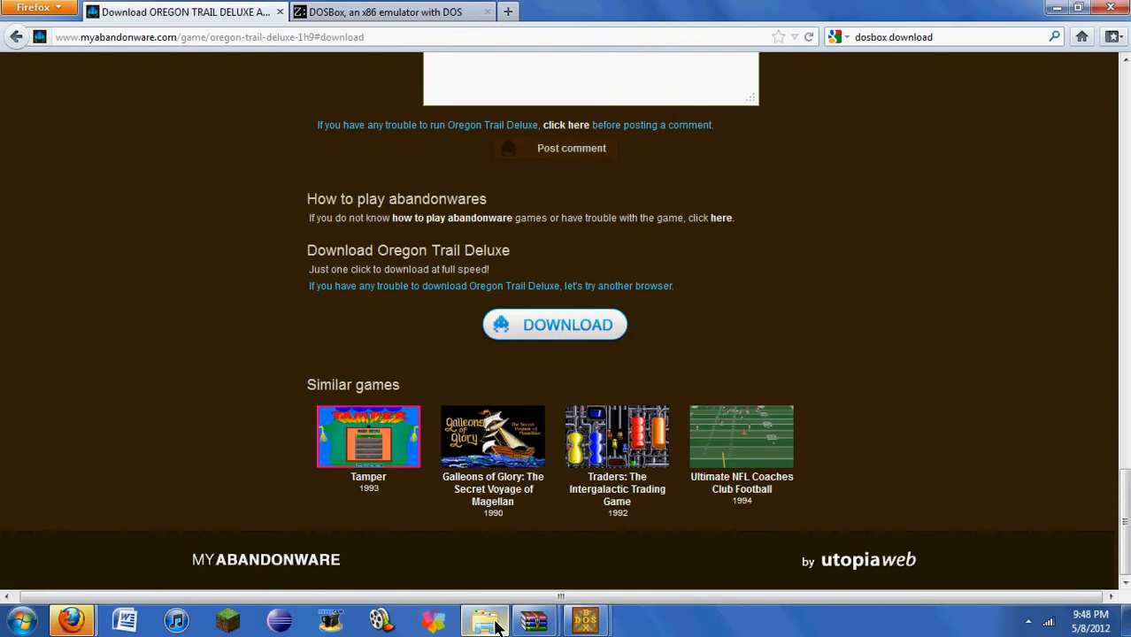
# - Restore the Explorer and DOSBox windows to show the Oregon Trail title menu
pyautogui.click(485, 619)
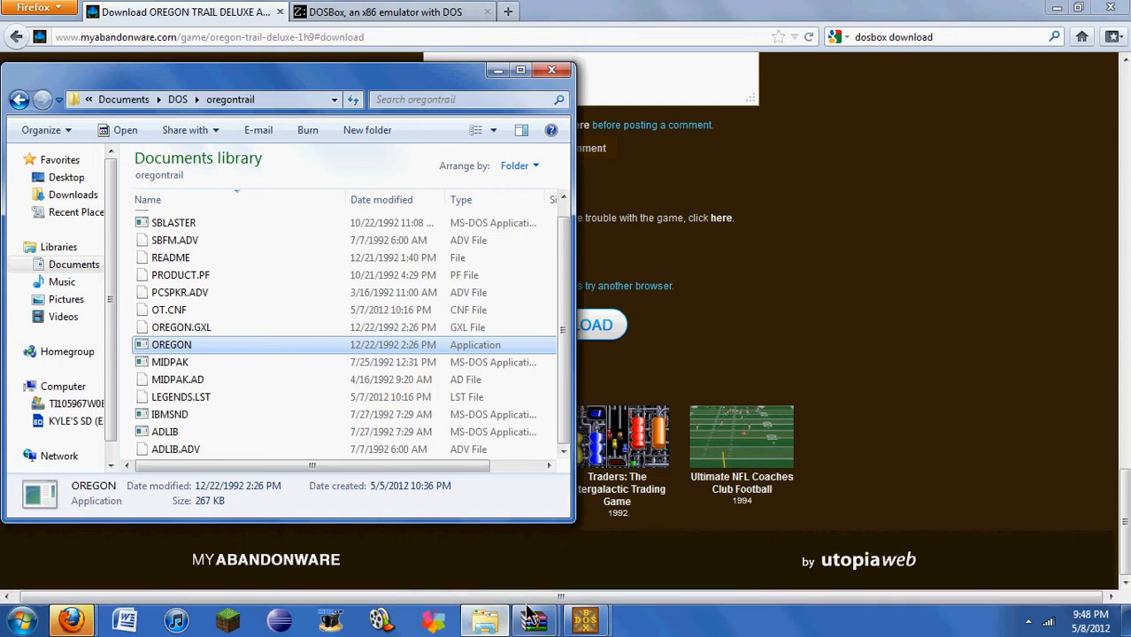
pyautogui.doubleClick(170, 343)
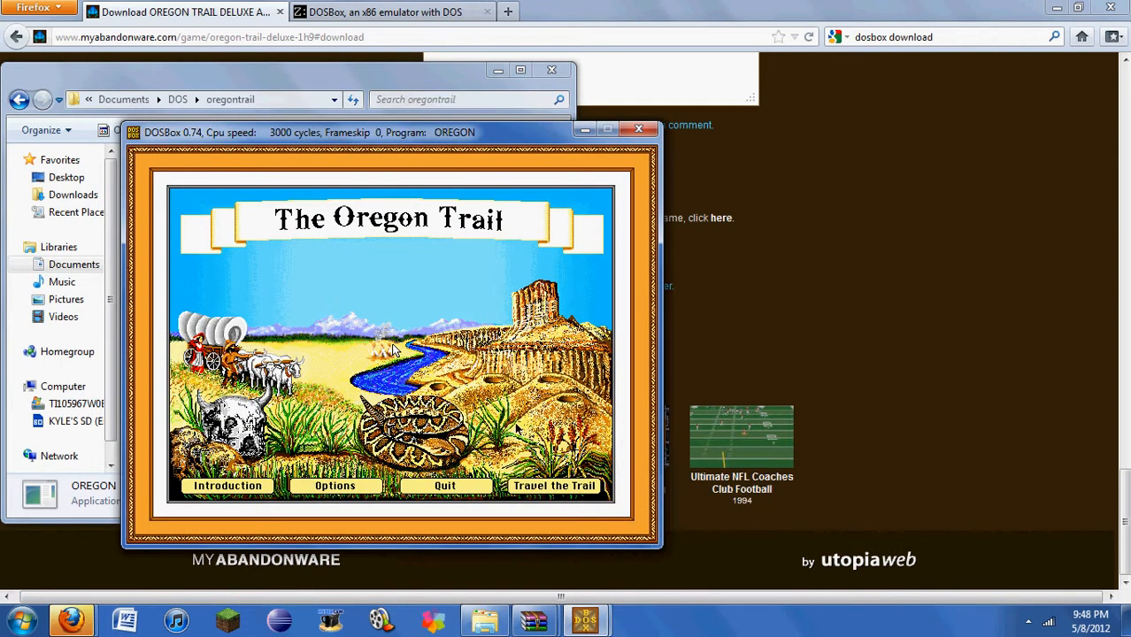